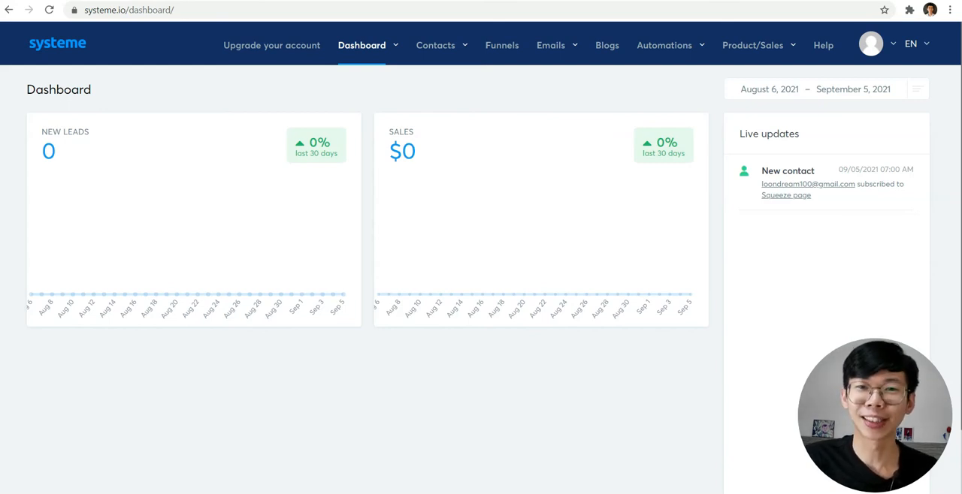
- Create a new 'Build an audience' funnel named 'Email test'
left_click(501, 46)
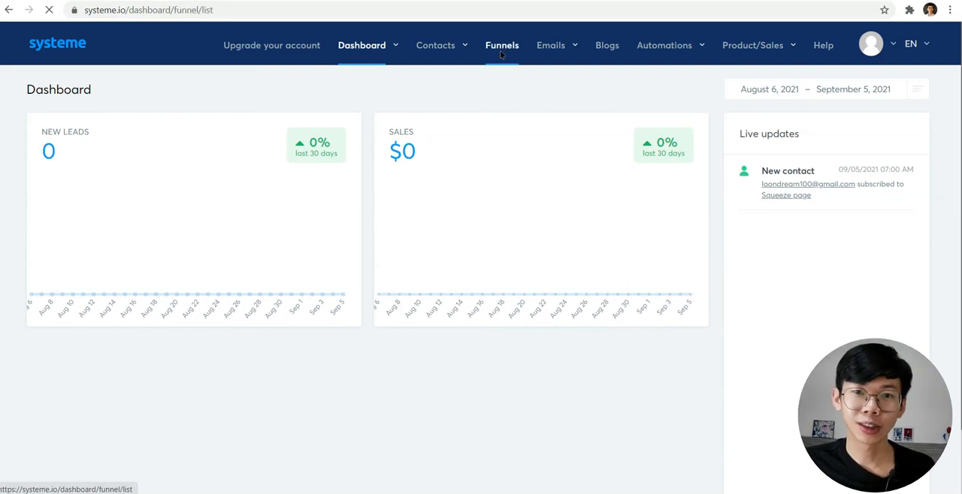
left_click(501, 45)
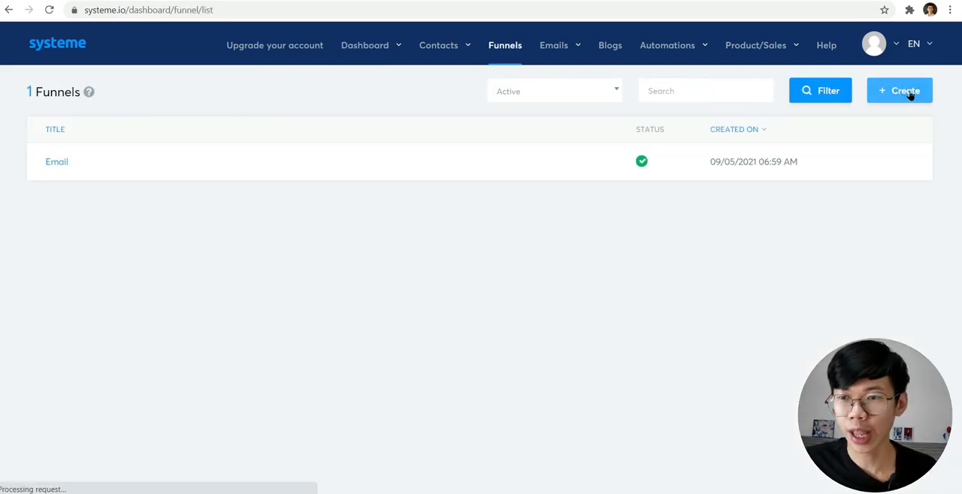
left_click(899, 90)
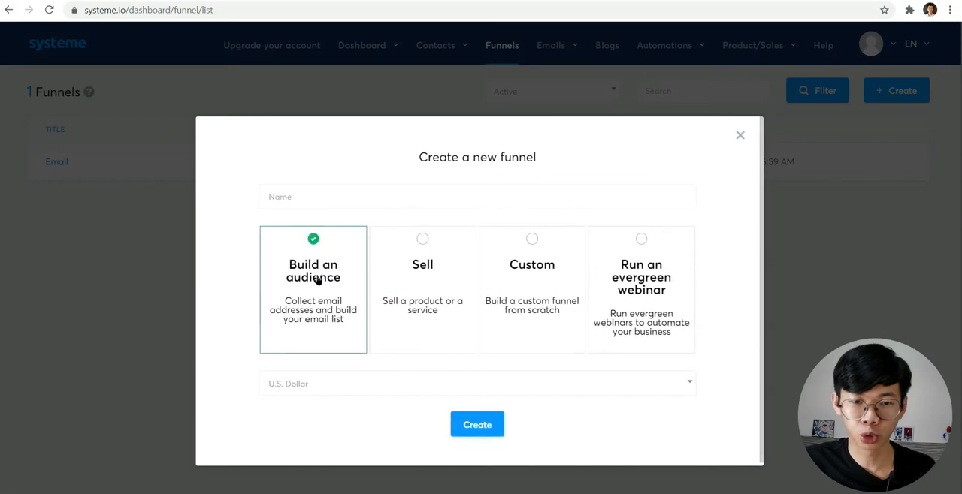
left_click(477, 196)
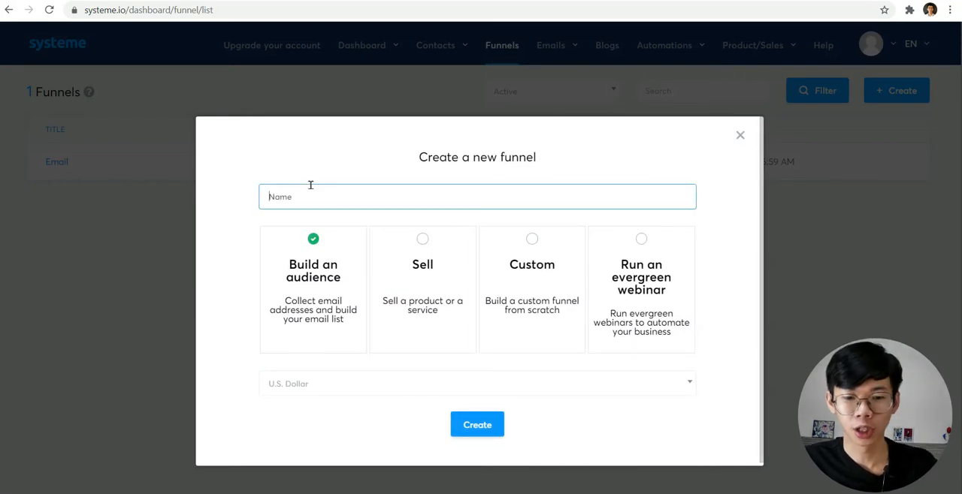
type("Email")
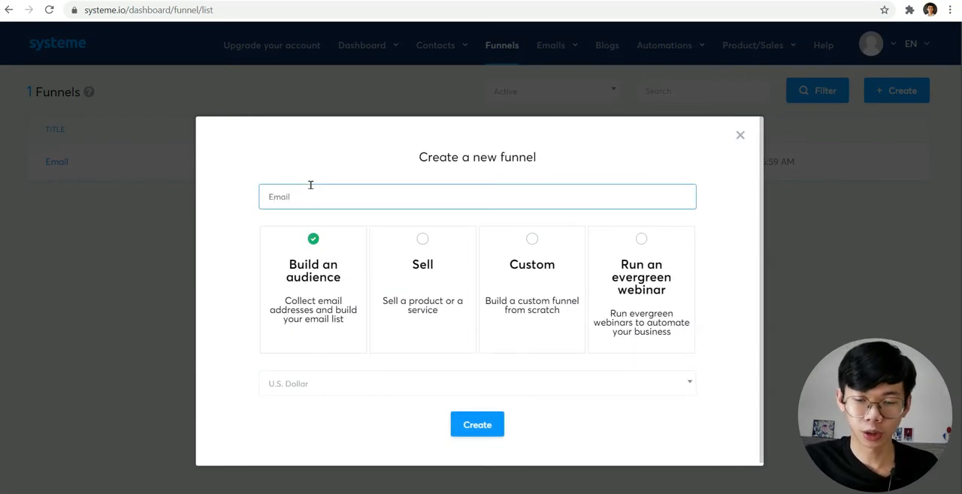
type("test")
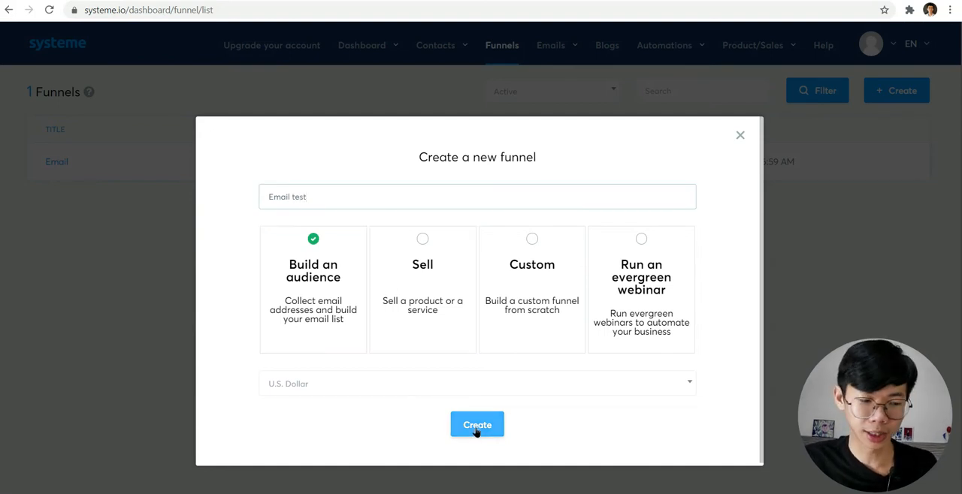
left_click(476, 424)
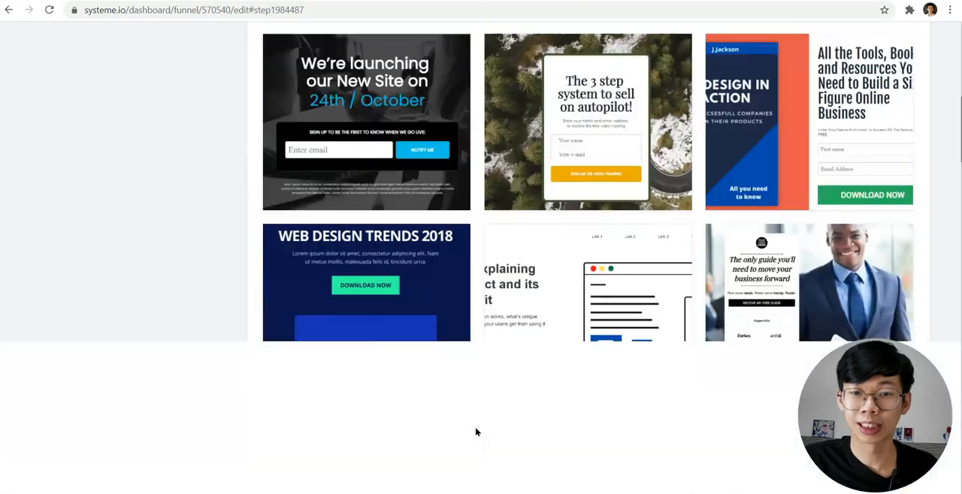
- Apply the 'best way to create squeeze pages' template to the Squeeze page step
scroll("down", 3)
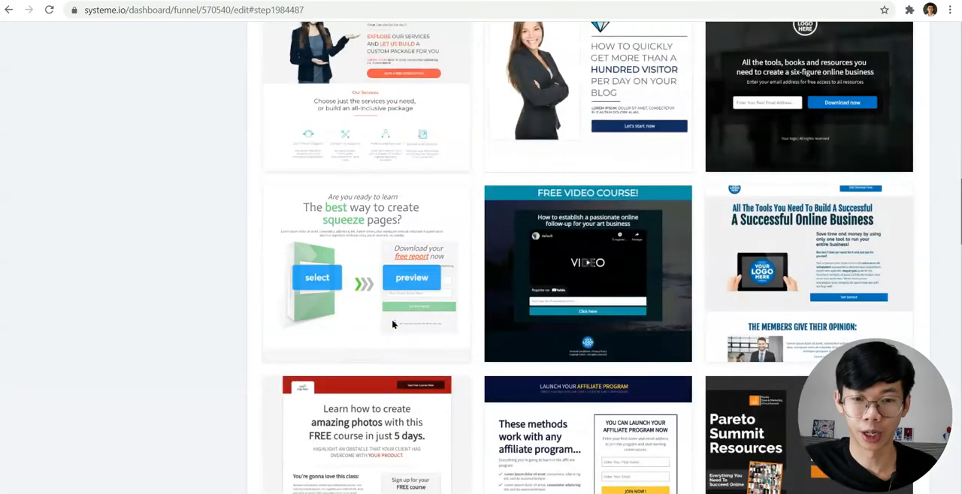
left_click(317, 277)
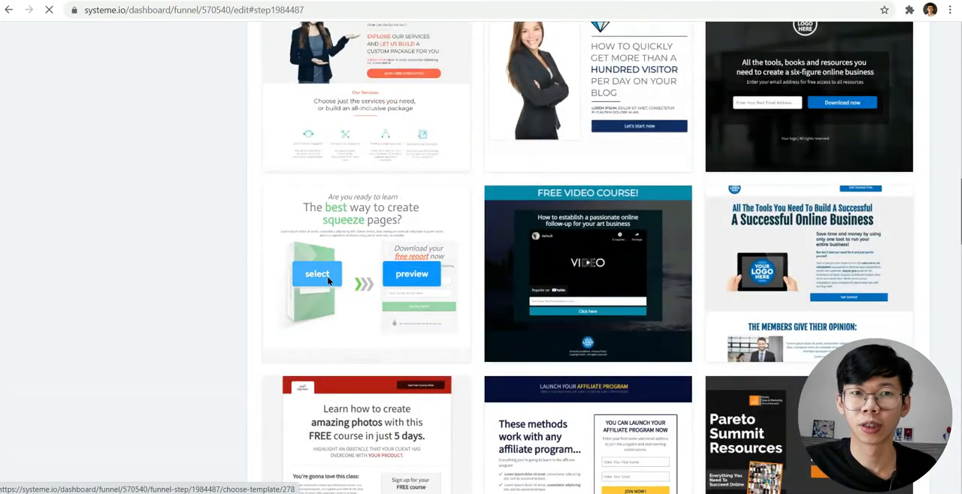
left_click(317, 273)
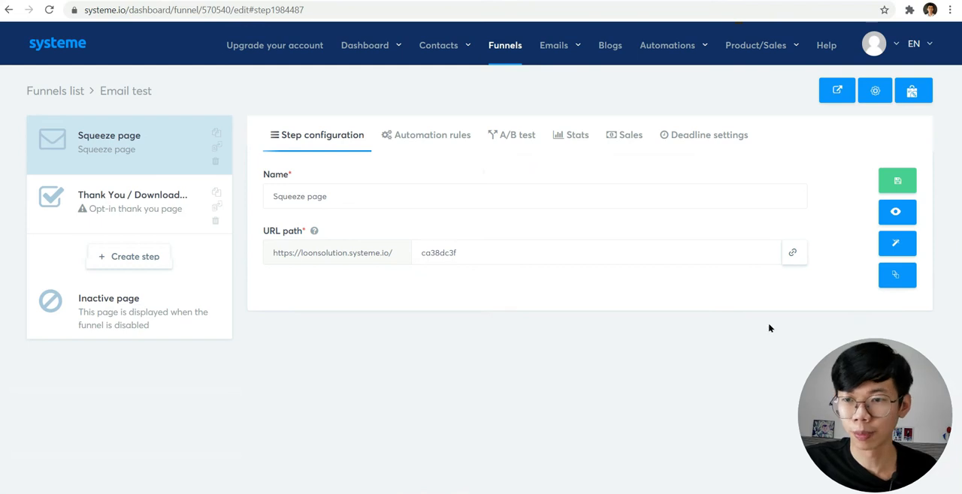
left_click(896, 243)
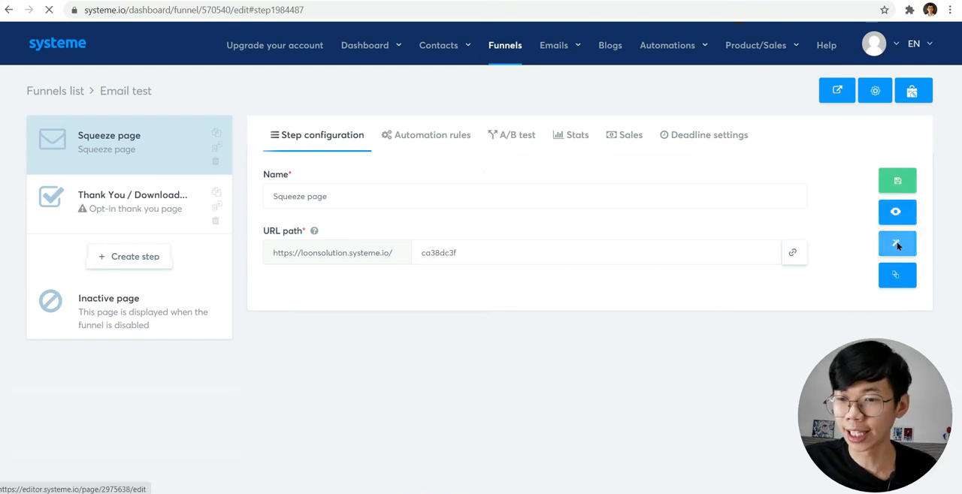
- Set the 'Get the report' button to Send form and redirect to the next step
left_click(896, 243)
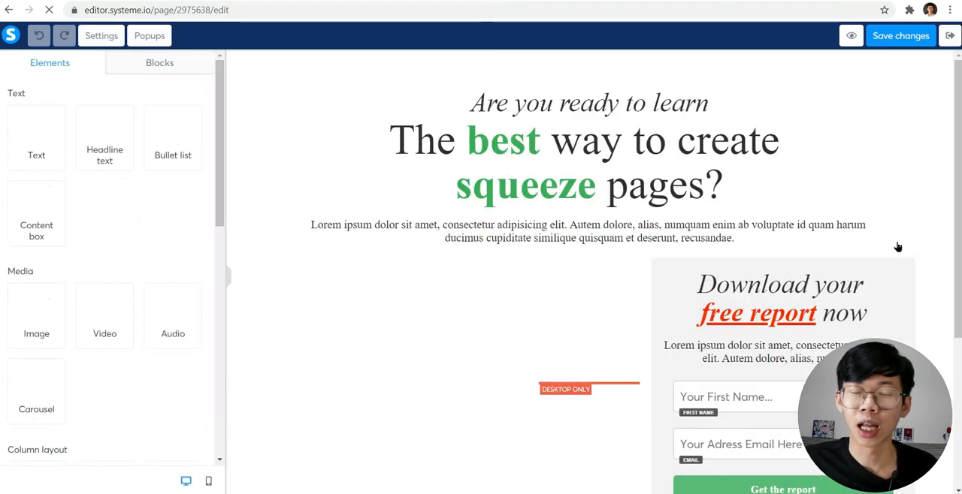
scroll("down", 3)
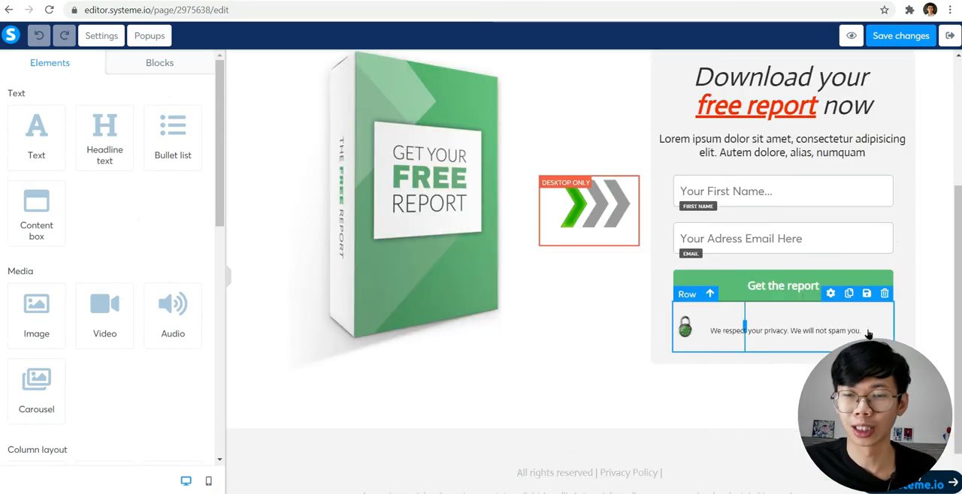
left_click(783, 286)
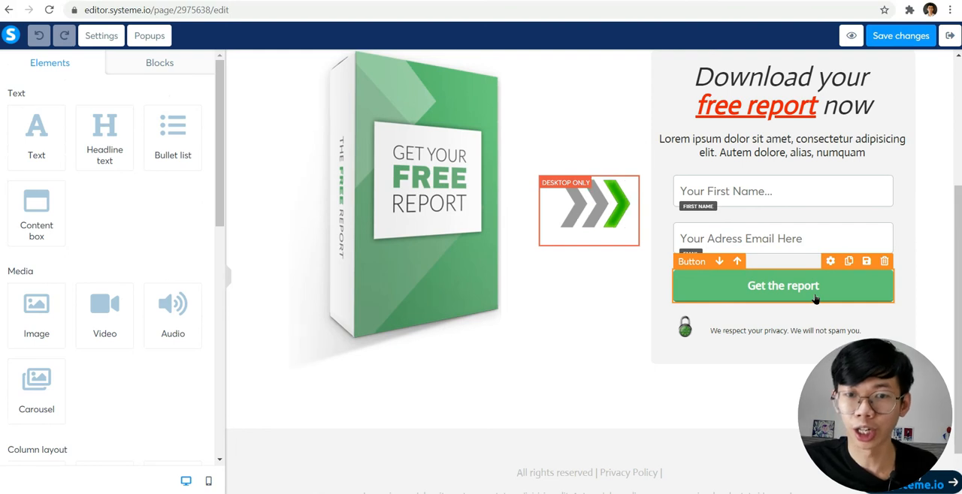
left_click(782, 286)
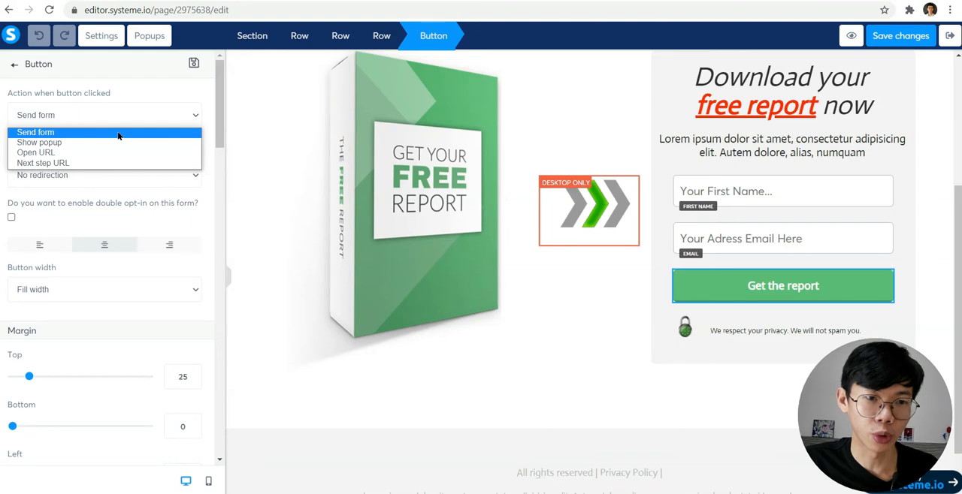
left_click(35, 132)
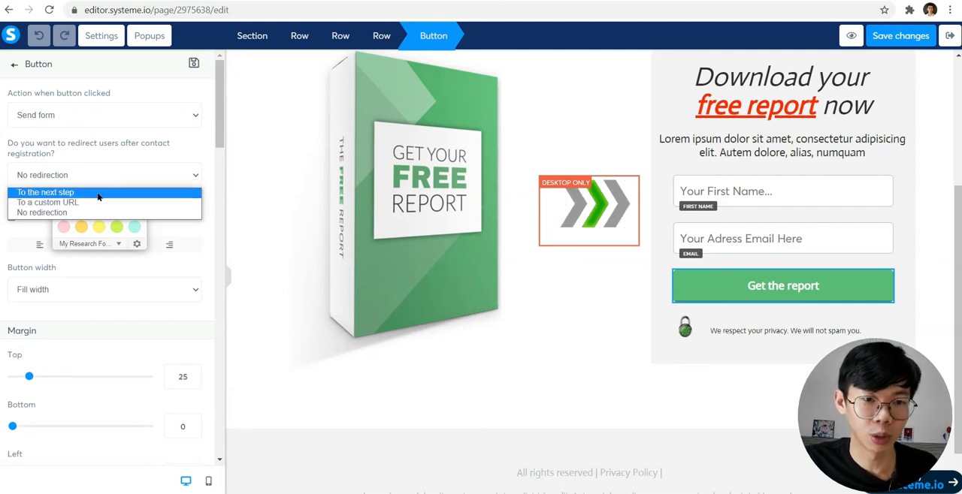
left_click(42, 213)
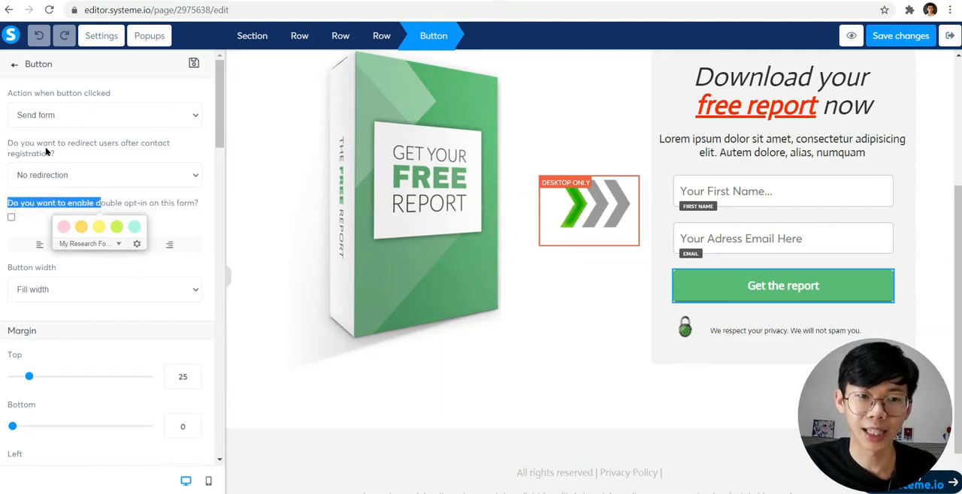
left_click(104, 175)
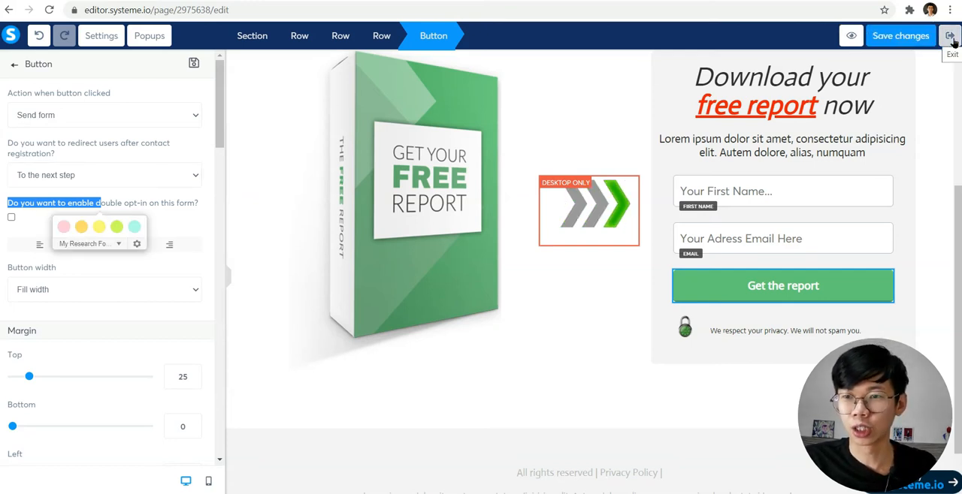
left_click(949, 35)
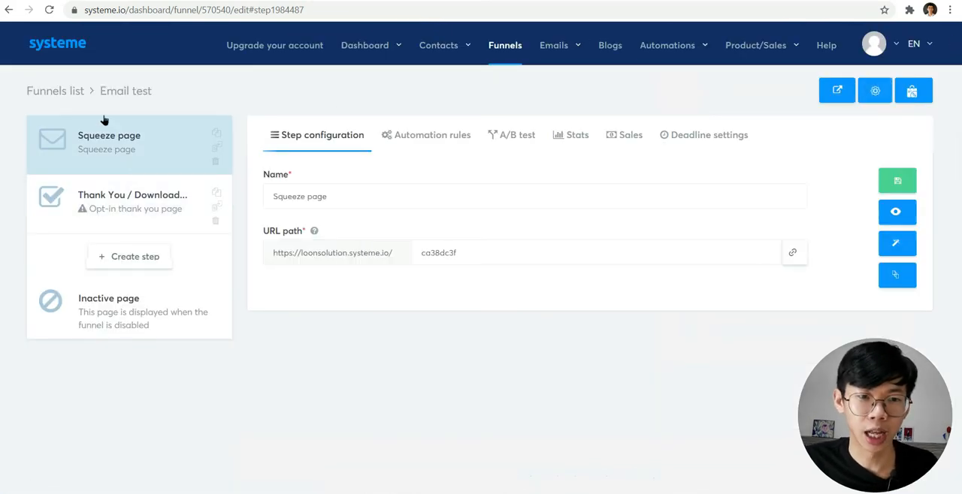
mouse_move(123, 138)
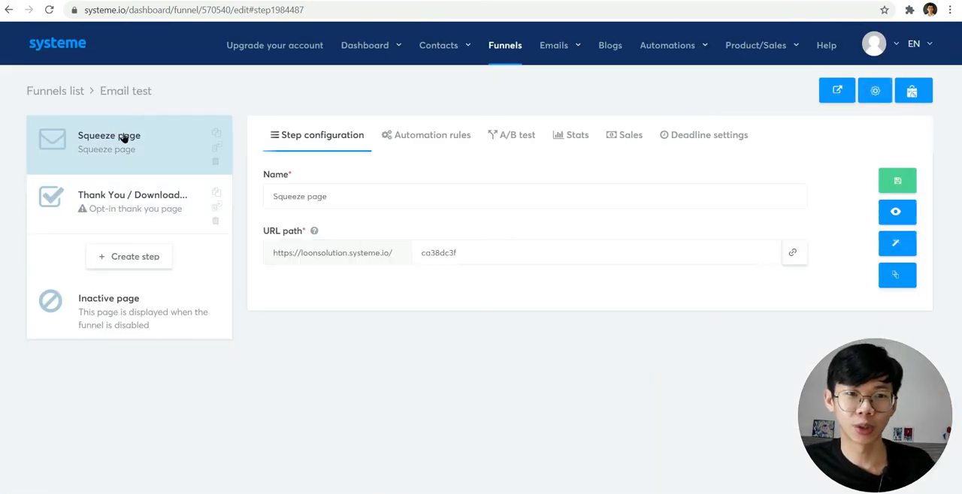
mouse_move(132, 203)
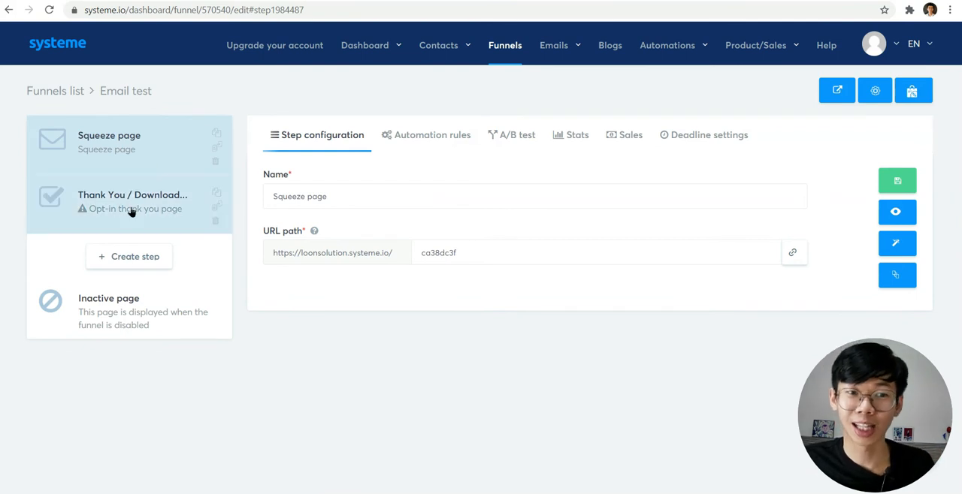
- Select the 'Thank You for Signing Up' template for the Thank You / Download step
left_click(132, 201)
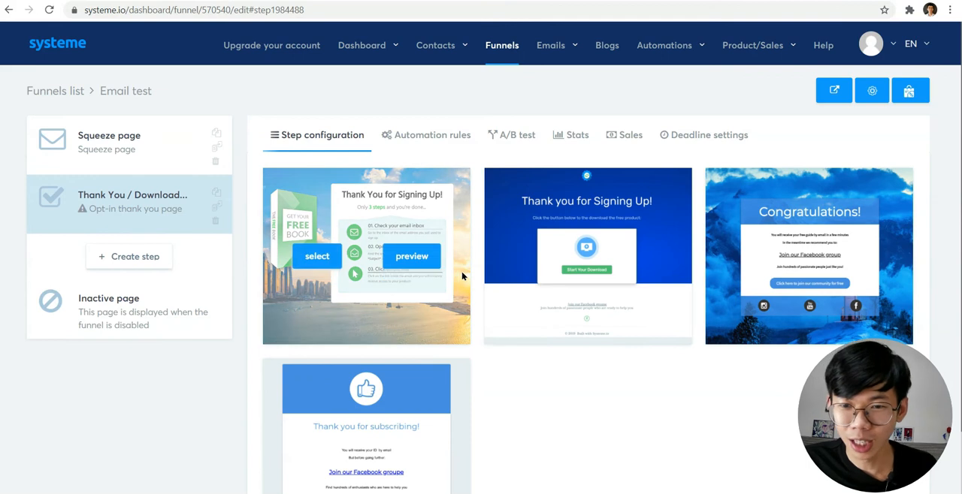
mouse_move(136, 195)
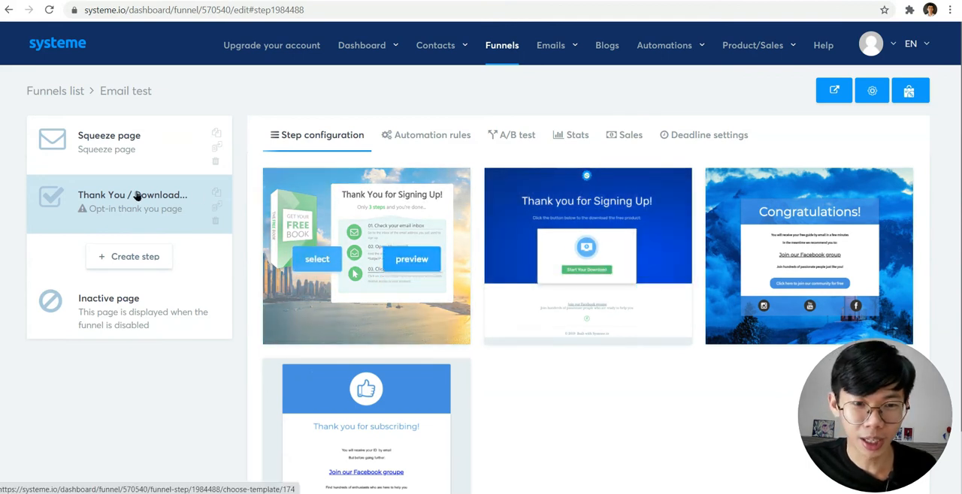
mouse_move(353, 271)
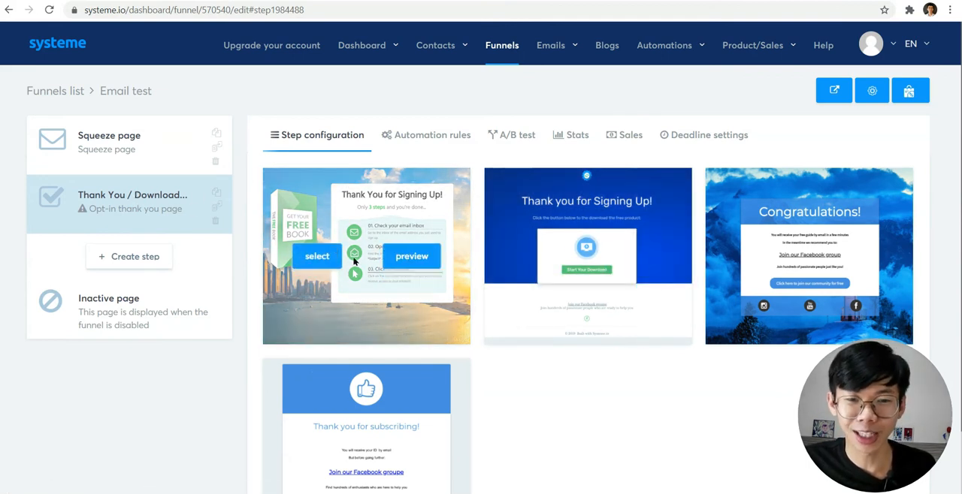
left_click(316, 256)
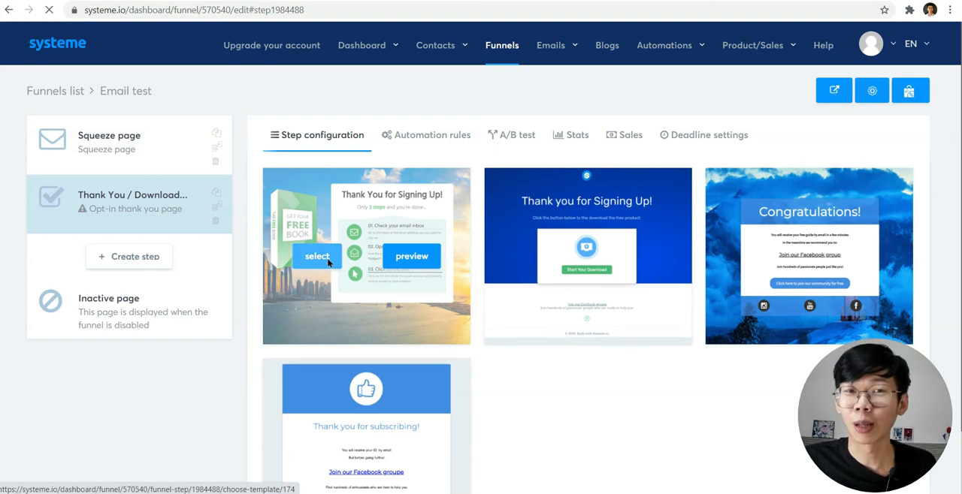
left_click(317, 257)
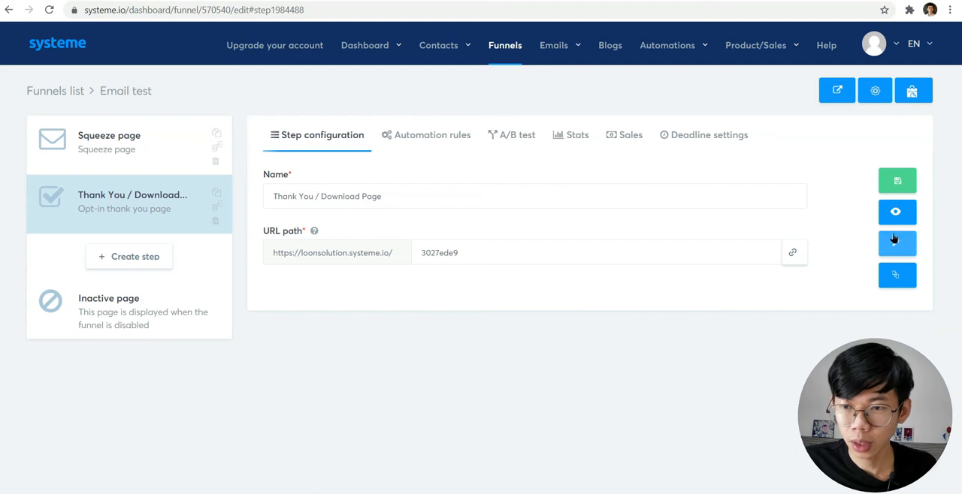
left_click(897, 243)
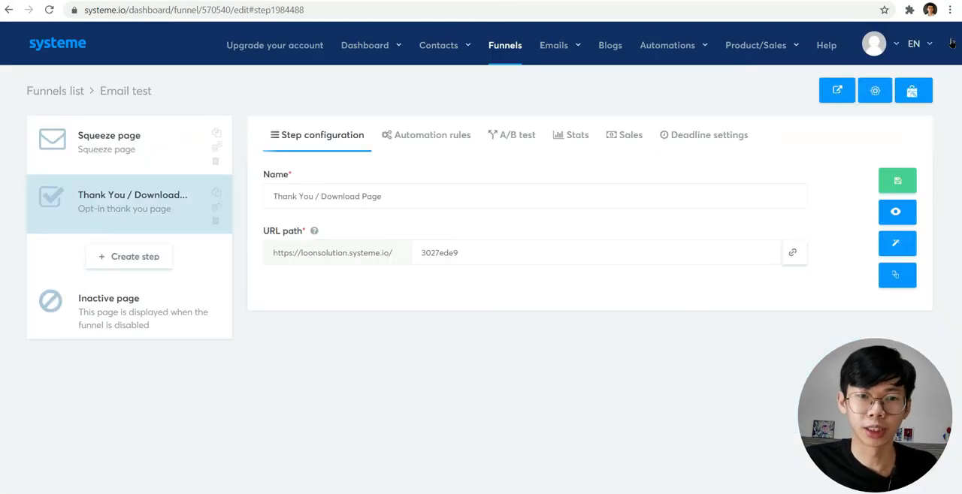
- Add a squeeze page rule triggered by 'Funnel step form subscribed' and start a Send email action
left_click(109, 142)
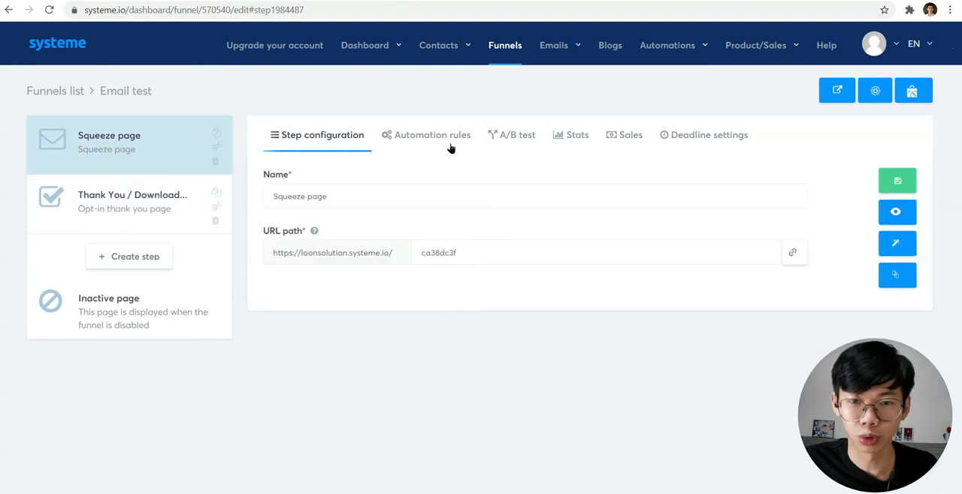
left_click(425, 134)
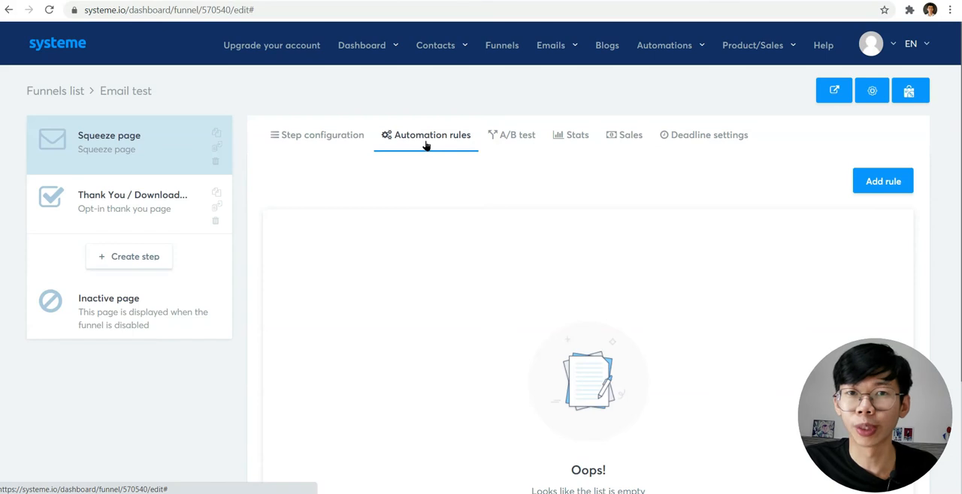
left_click(882, 181)
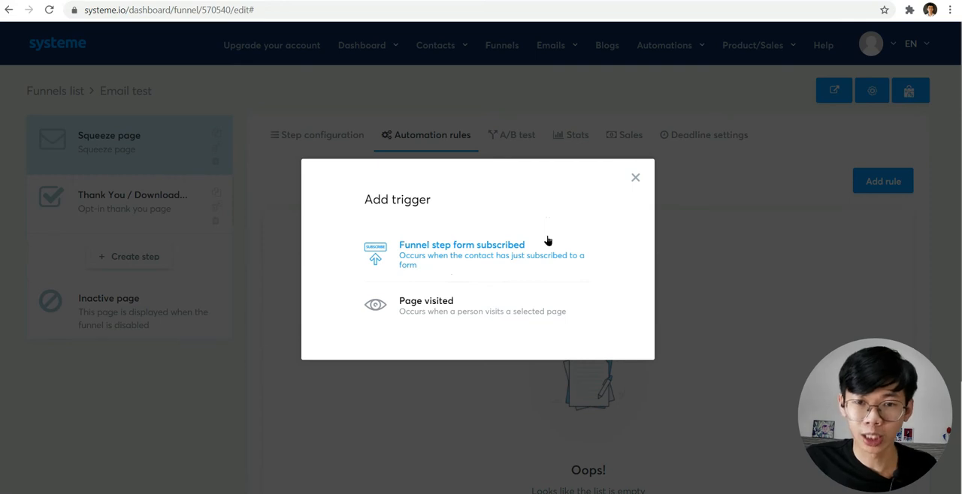
mouse_move(547, 254)
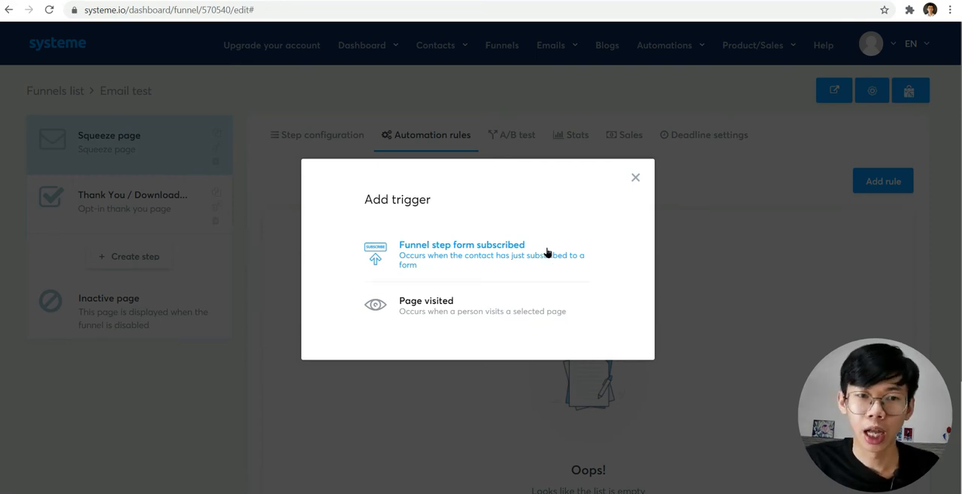
mouse_move(503, 287)
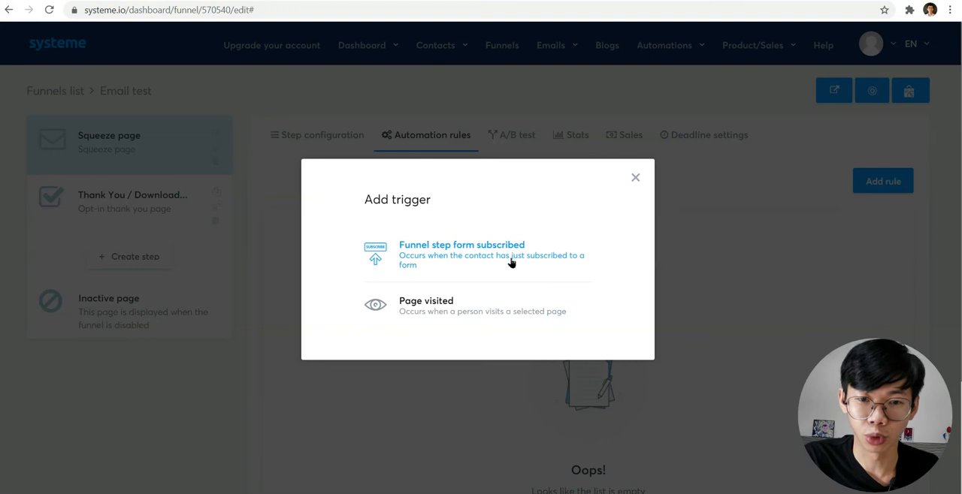
left_click(461, 254)
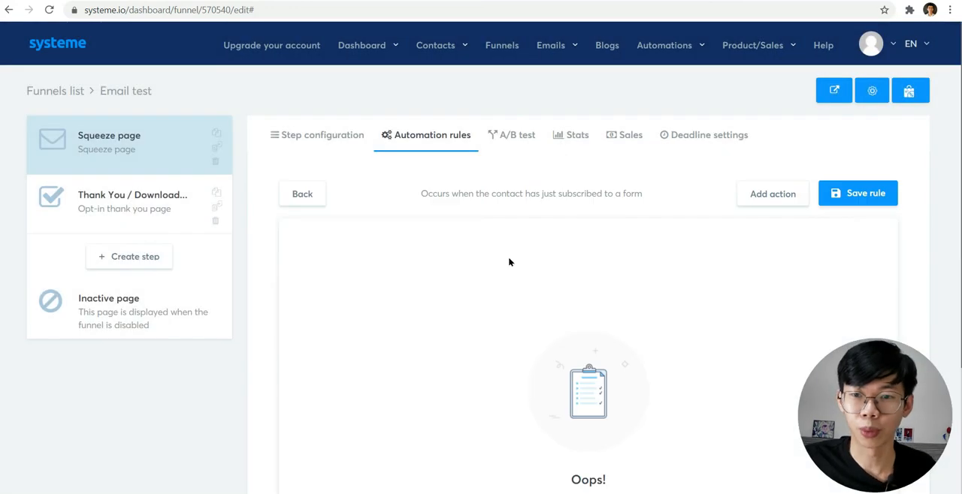
mouse_move(558, 210)
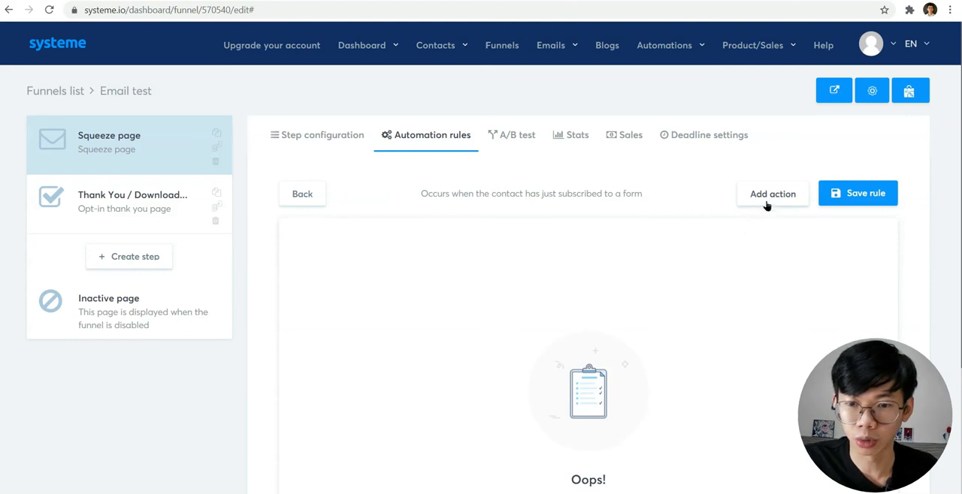
left_click(773, 194)
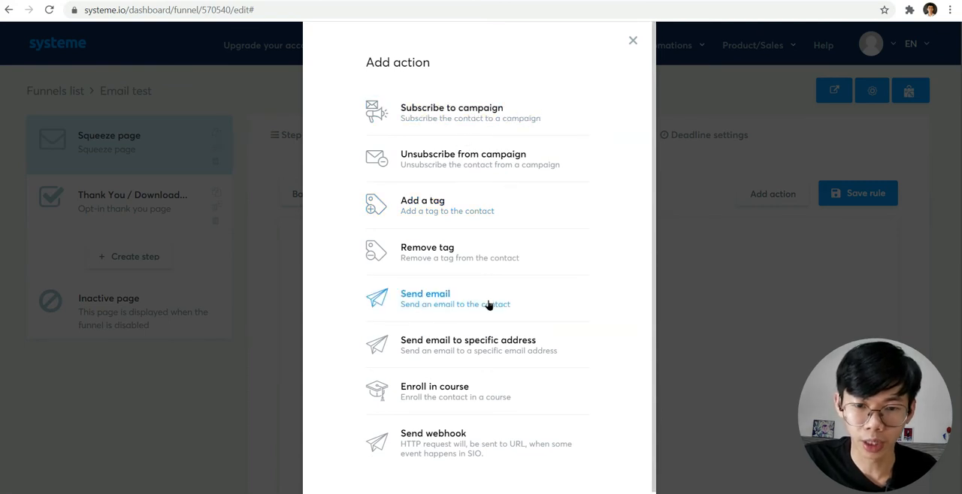
mouse_move(466, 308)
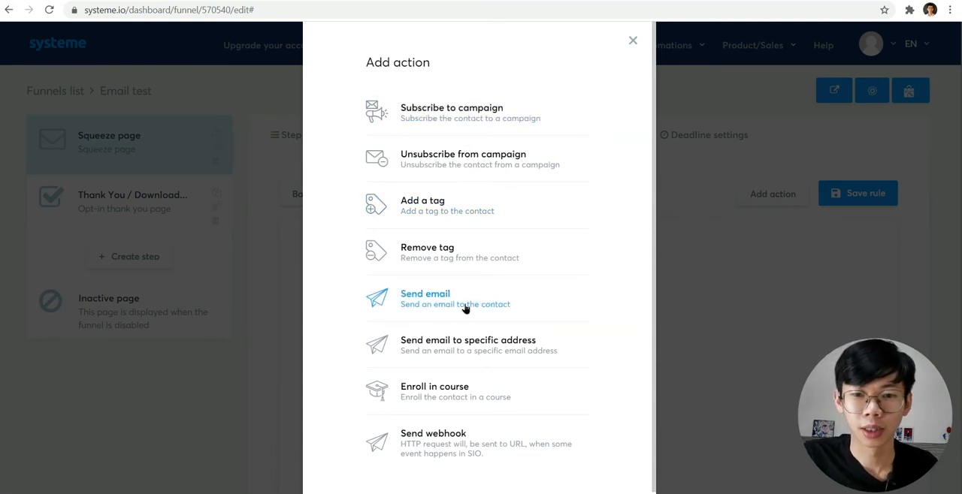
mouse_move(464, 211)
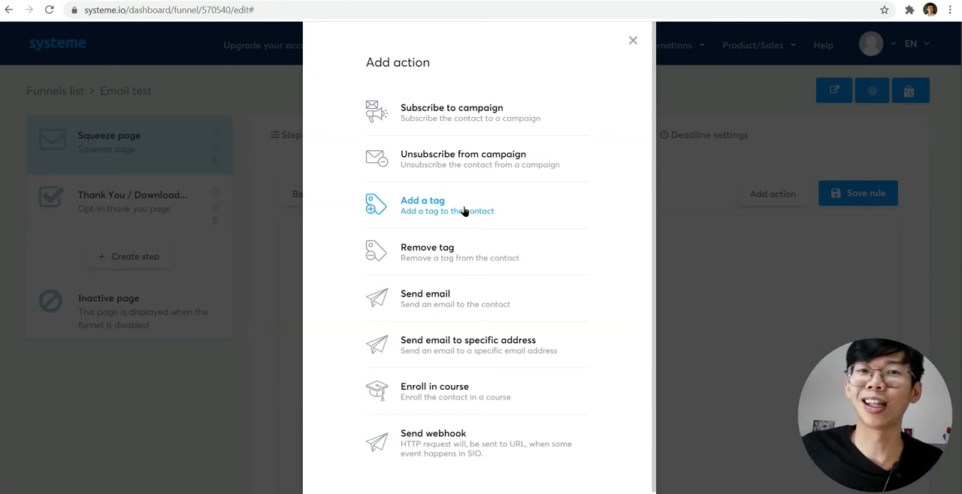
mouse_move(472, 295)
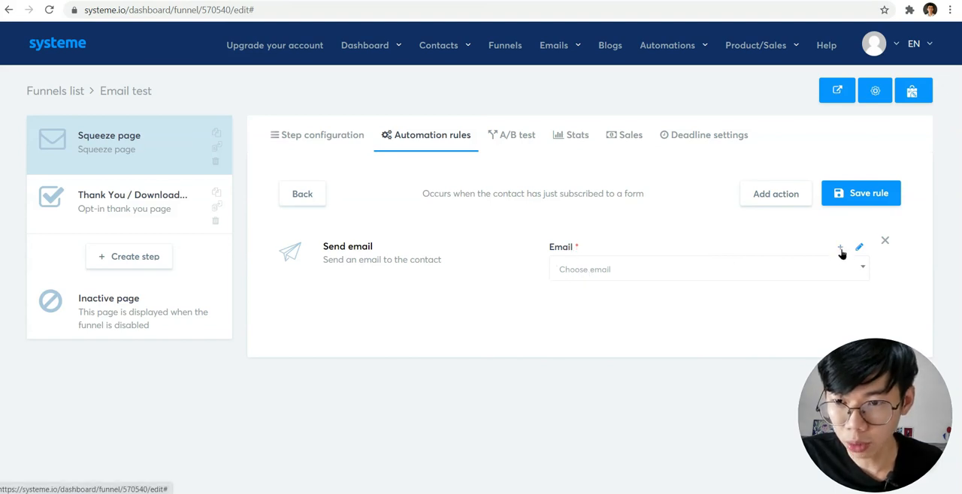
mouse_move(841, 254)
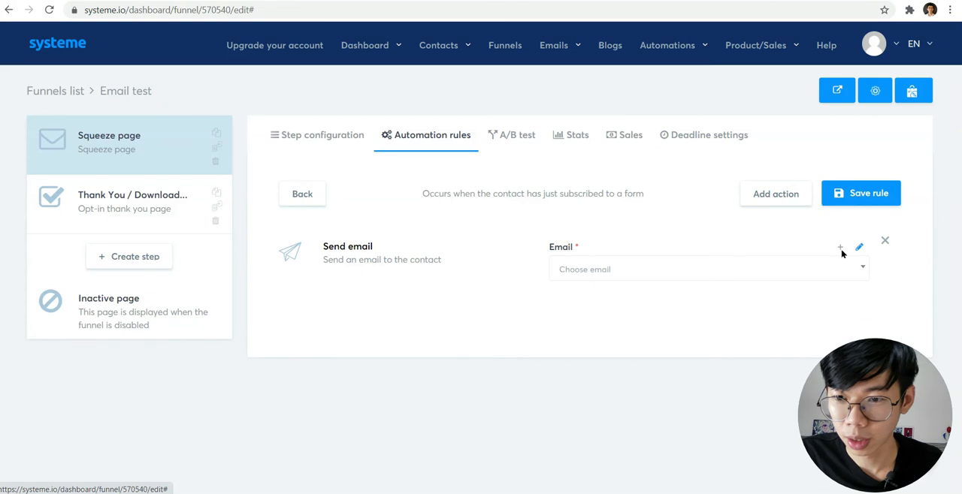
- Create a new email with subject 'Thank You for Claim this Ebook'
left_click(858, 246)
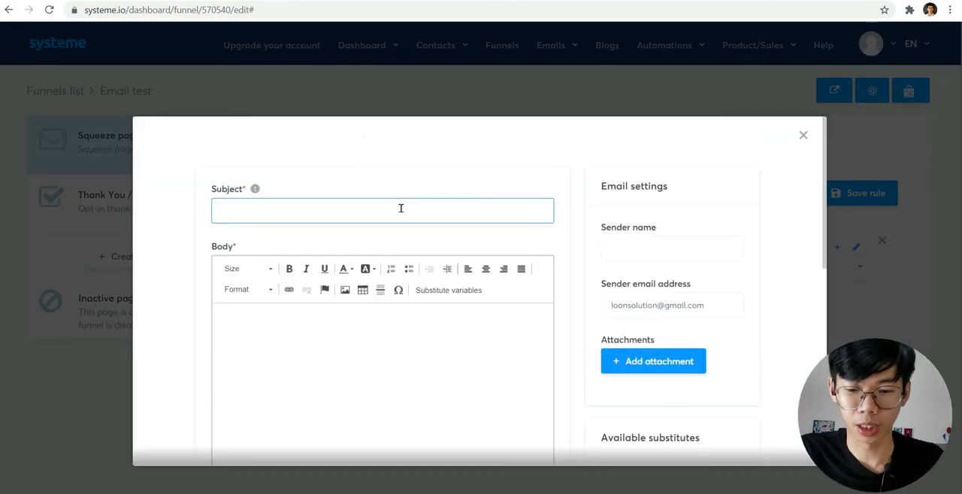
type("Tha")
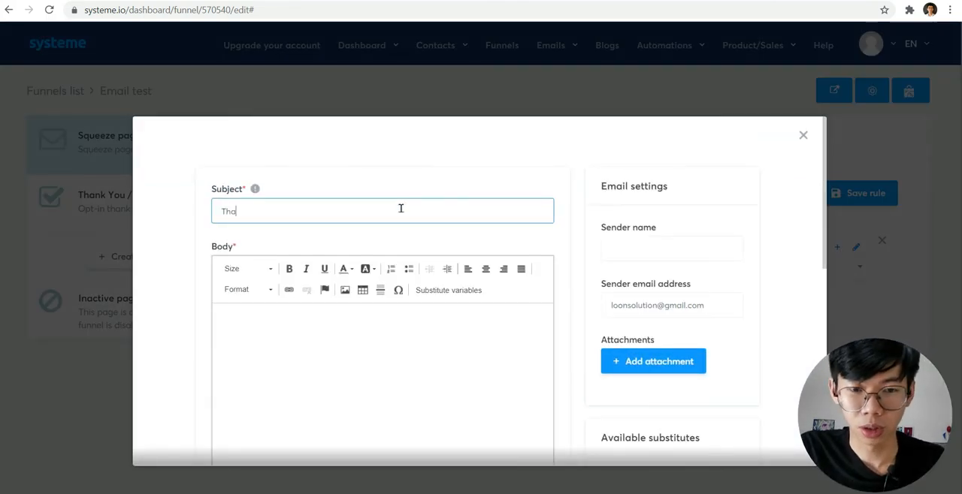
type("Thank You for")
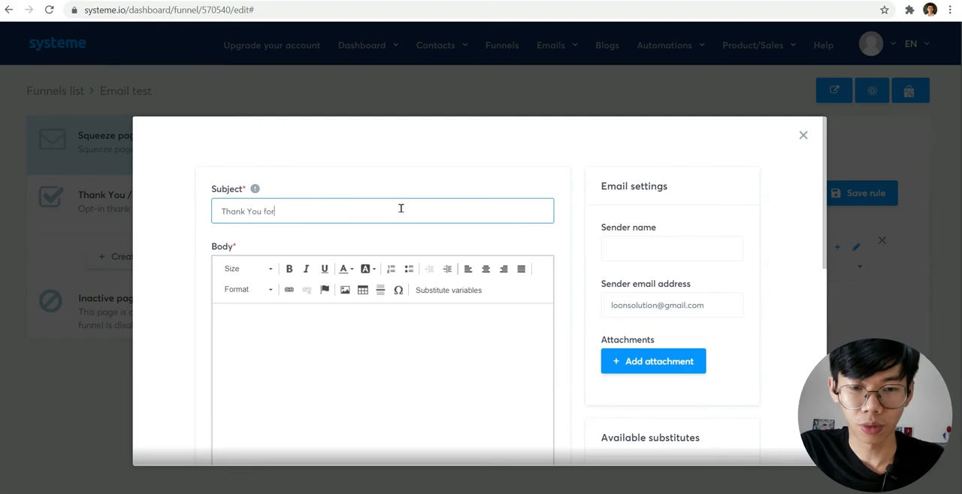
type("C")
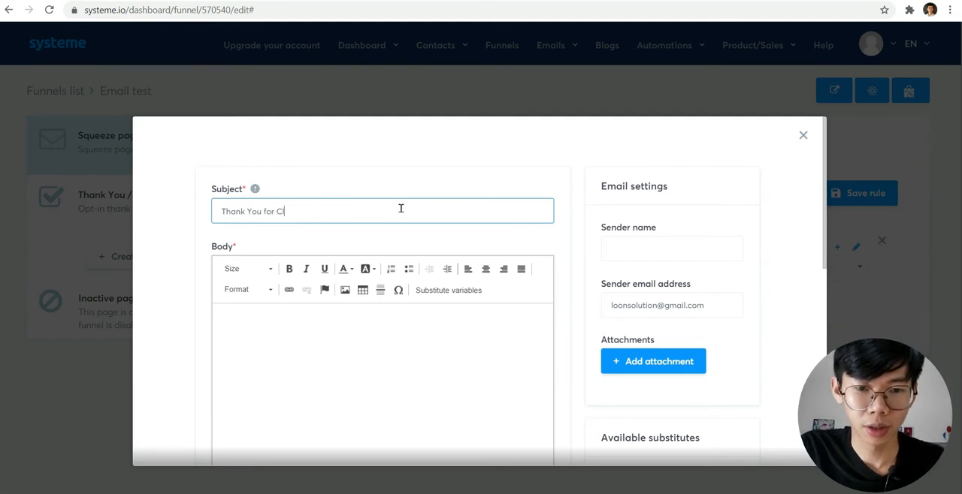
type("aim")
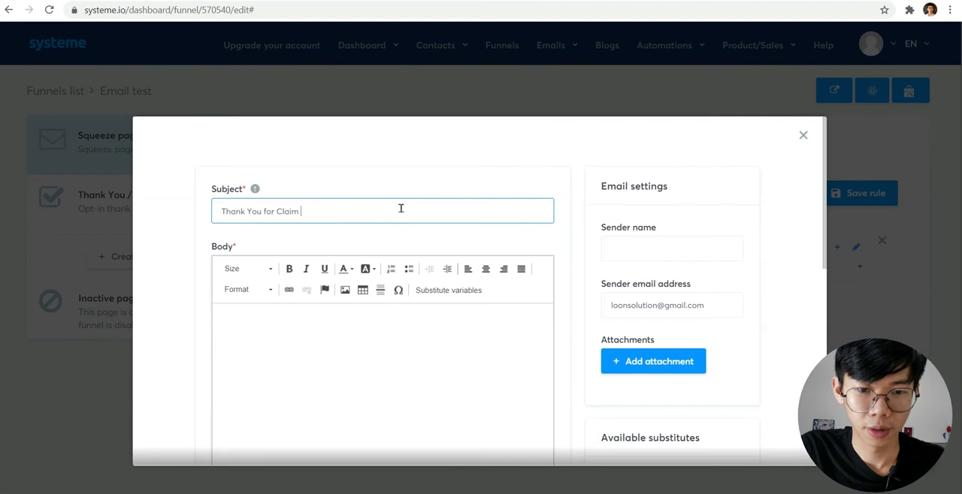
type("this Ebook")
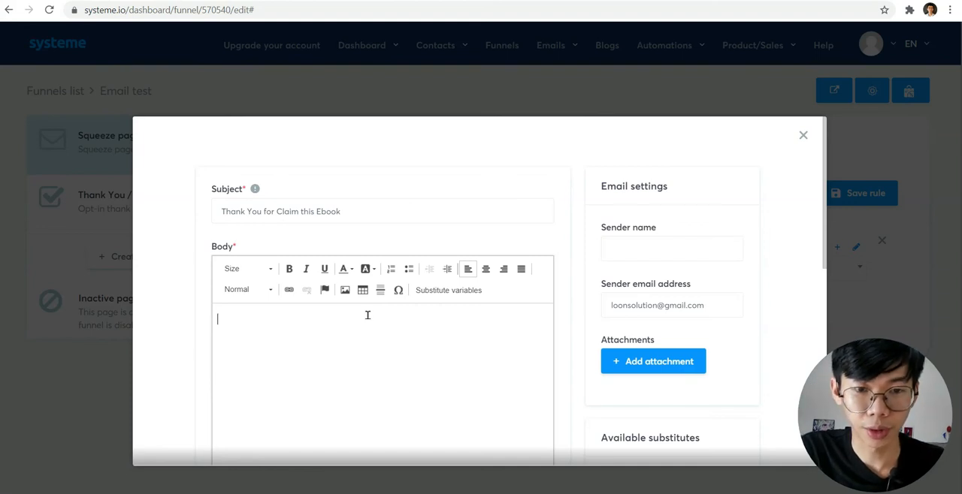
- Write body lines 'This is test', 'Click here to download' and 'Dear', cancelling the link dialog
type("This is")
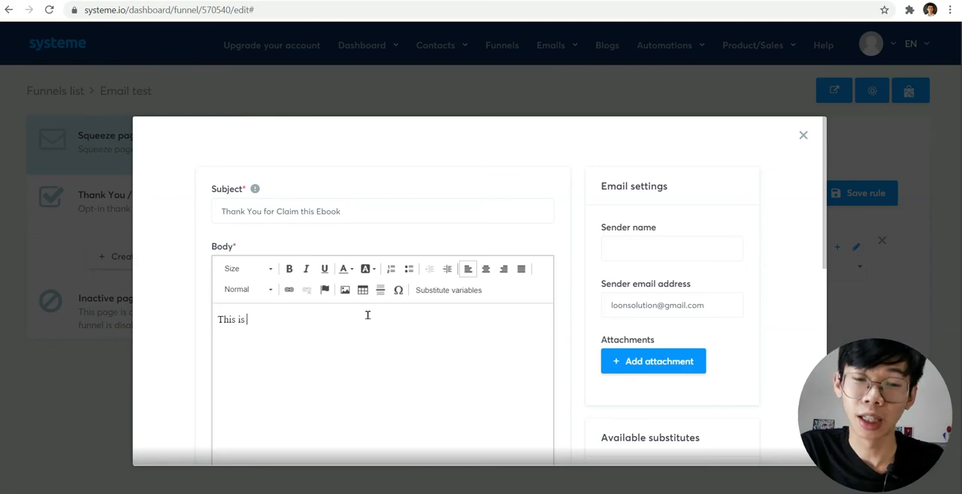
type("test")
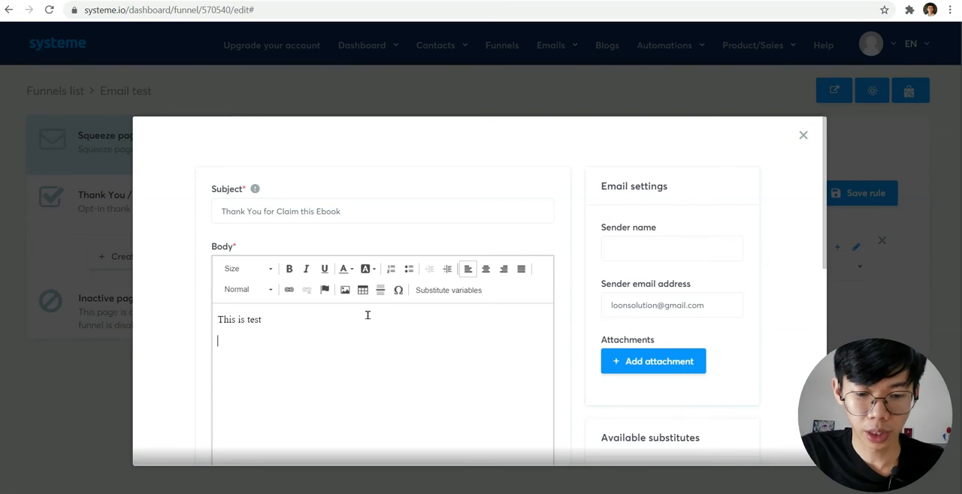
type("C")
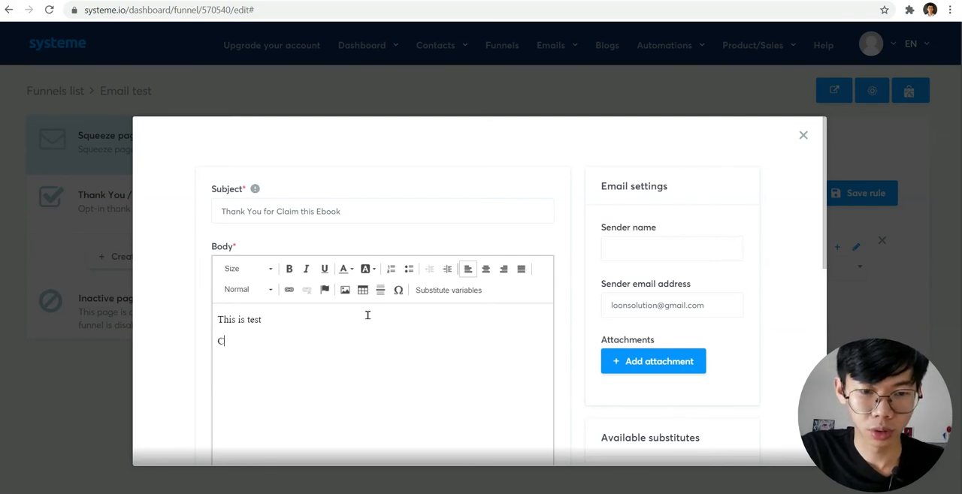
type("lick here d")
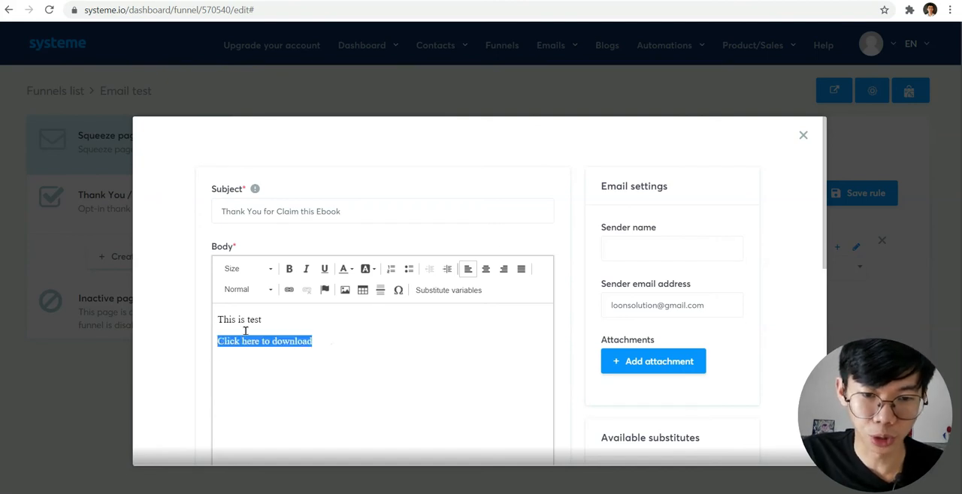
mouse_move(324, 290)
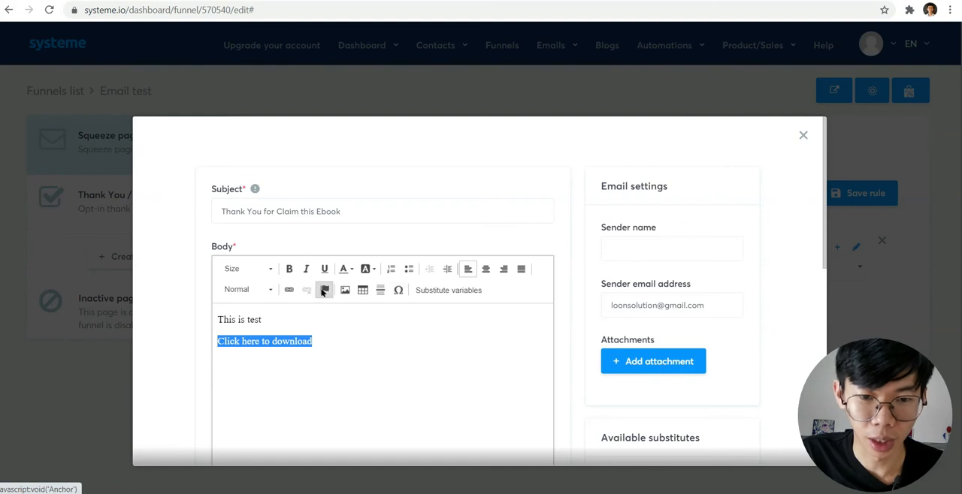
left_click(289, 290)
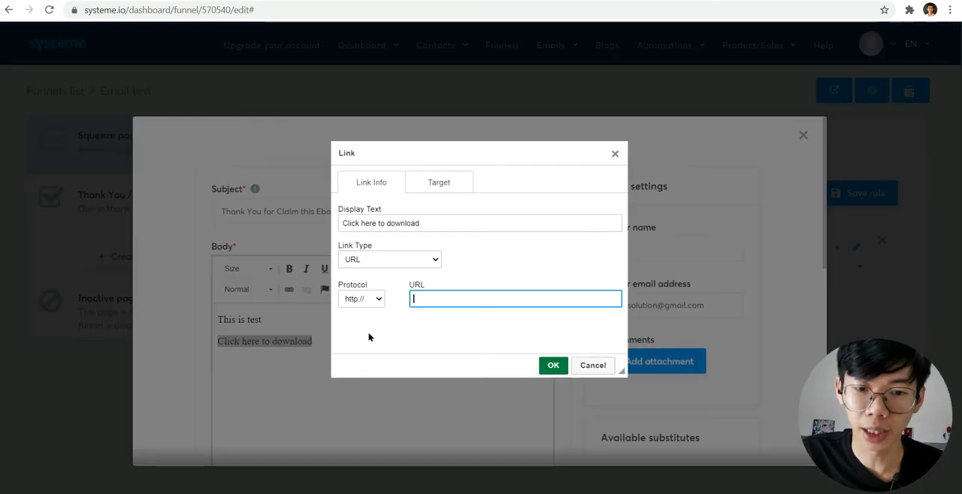
mouse_move(593, 365)
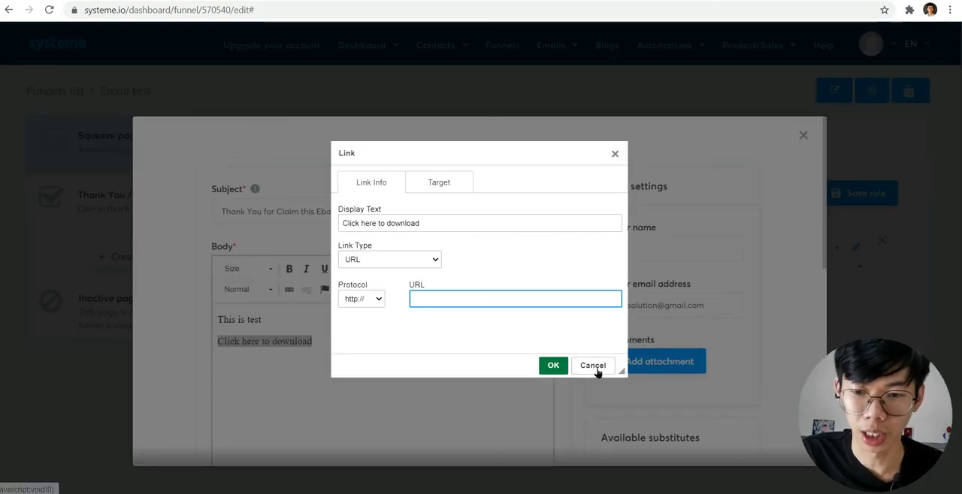
left_click(593, 366)
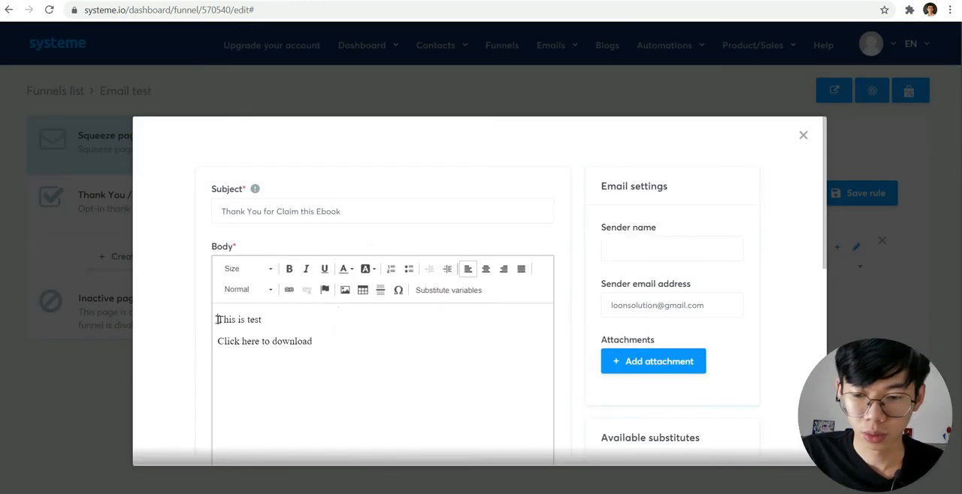
type("Dear")
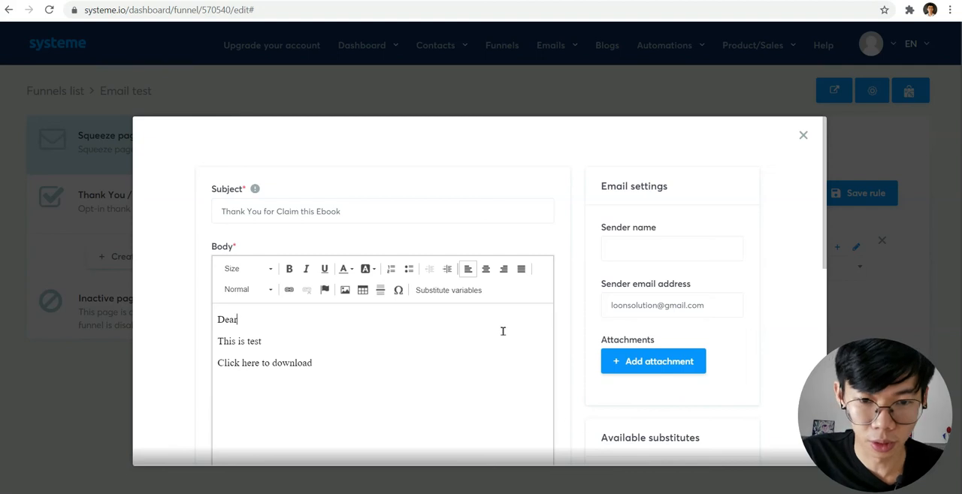
mouse_move(448, 290)
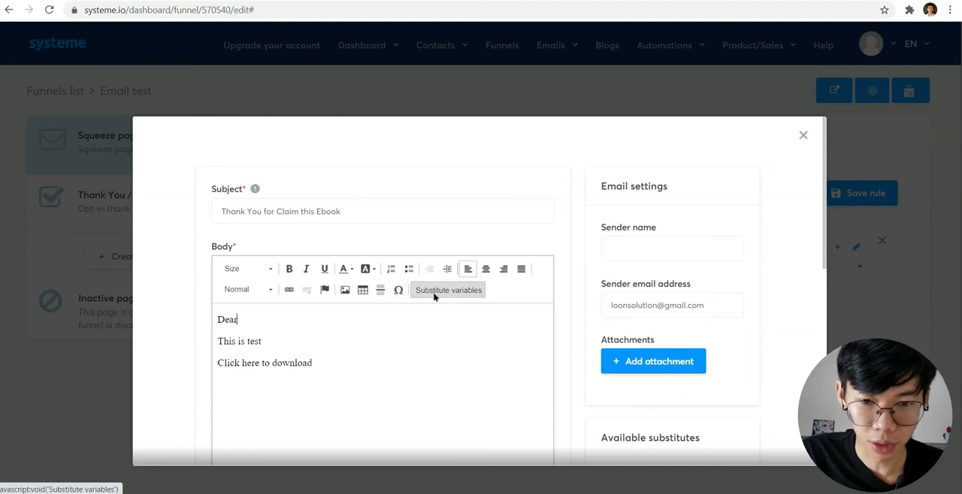
- Insert the First name variable after 'Dear' and add a 'Regards' sign-off
left_click(398, 289)
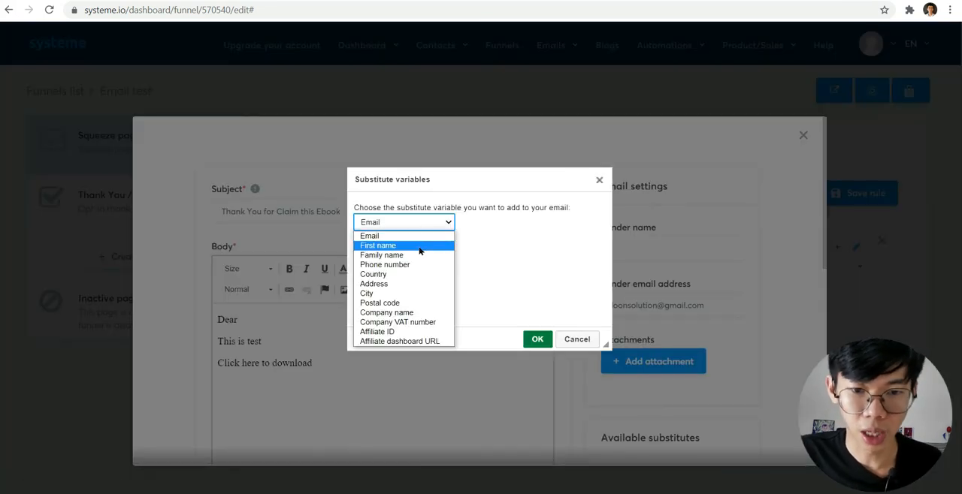
left_click(378, 245)
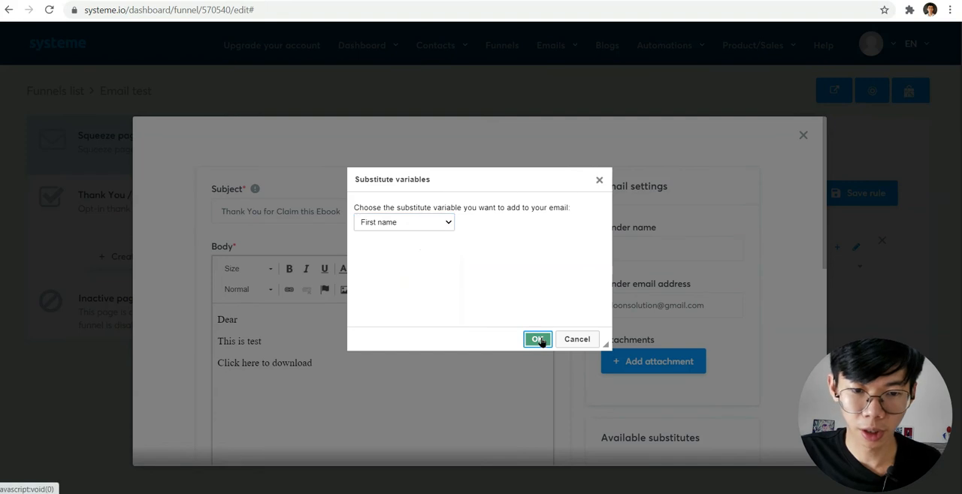
left_click(536, 339)
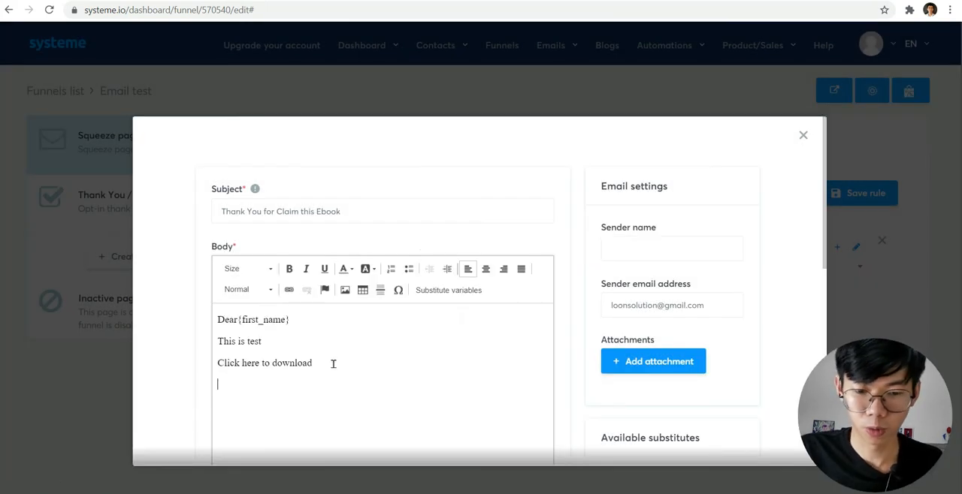
type("Reg")
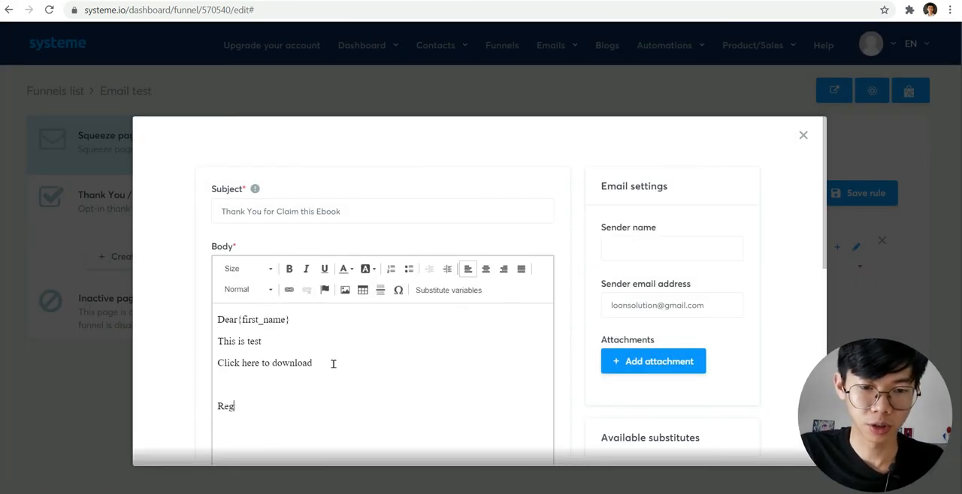
type("ards")
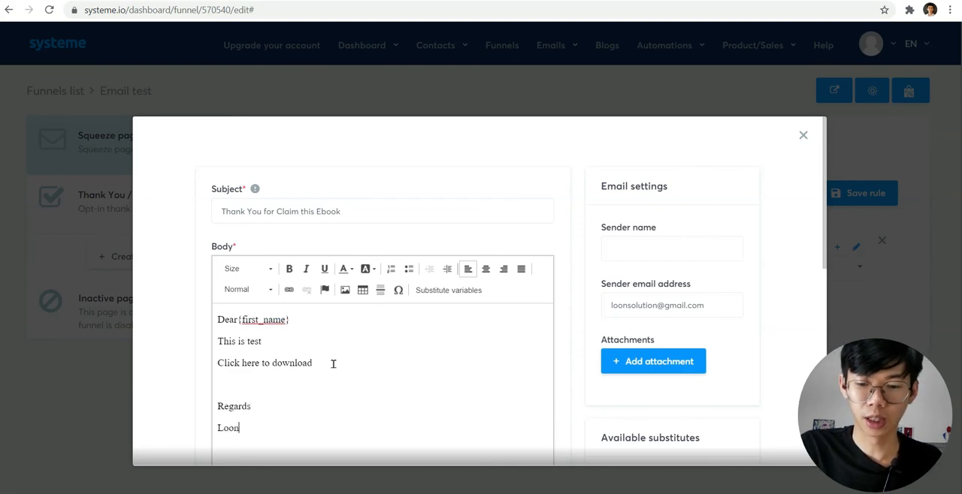
scroll("down", 3)
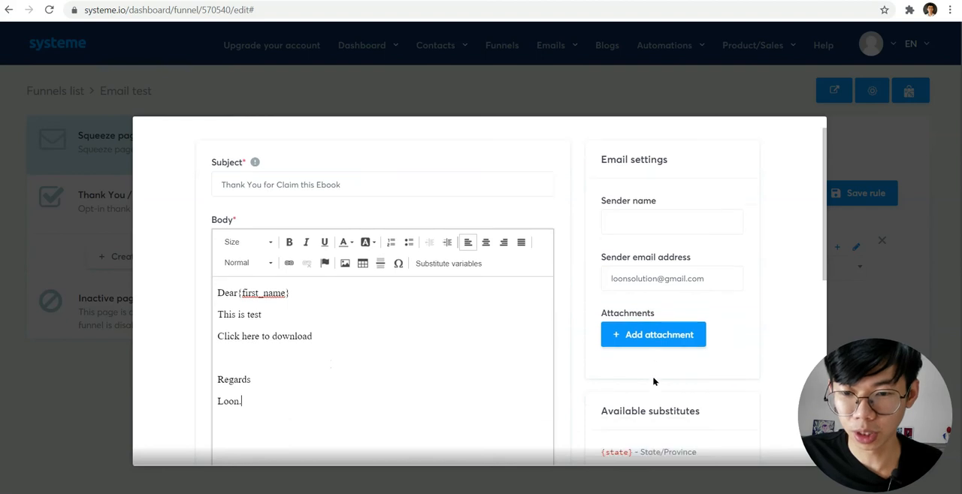
scroll("down", 3)
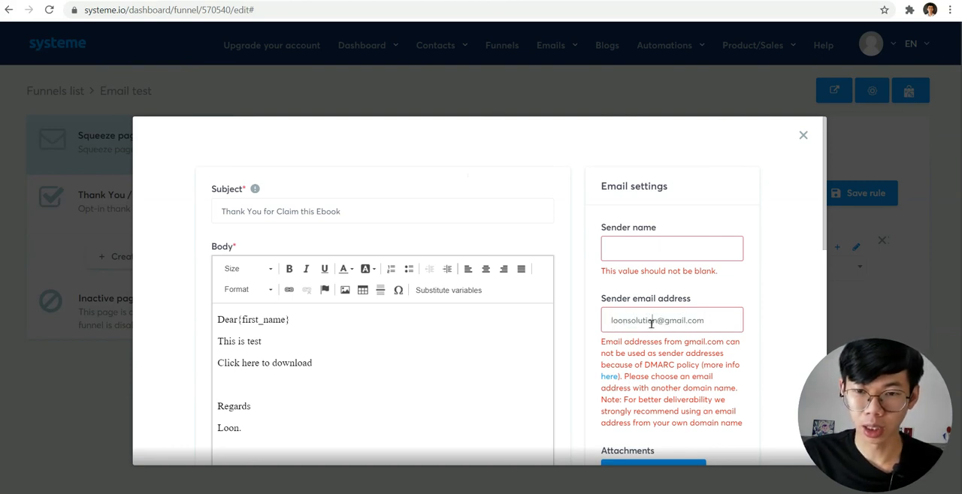
type("Loon")
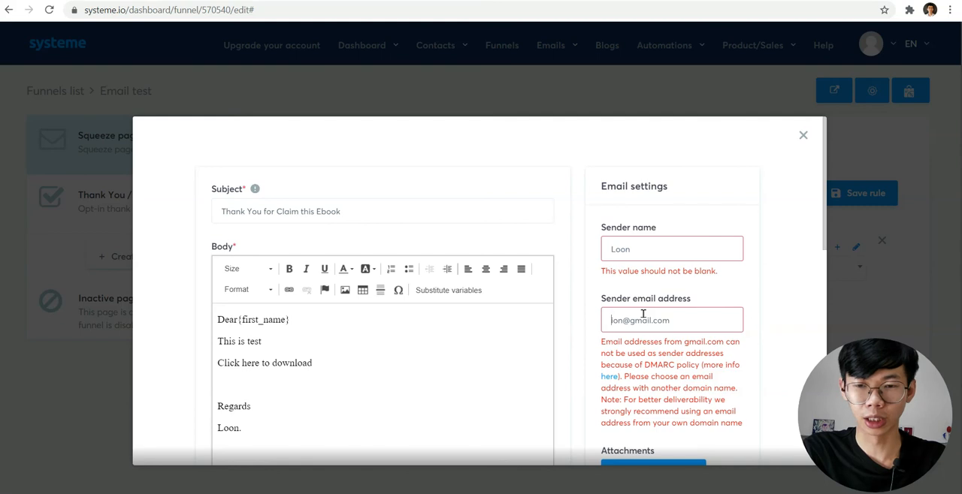
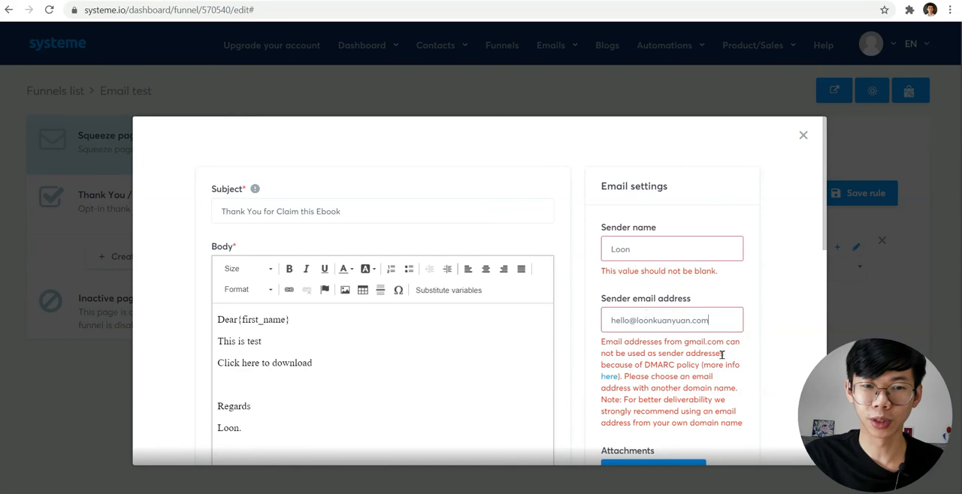
scroll("down", 3)
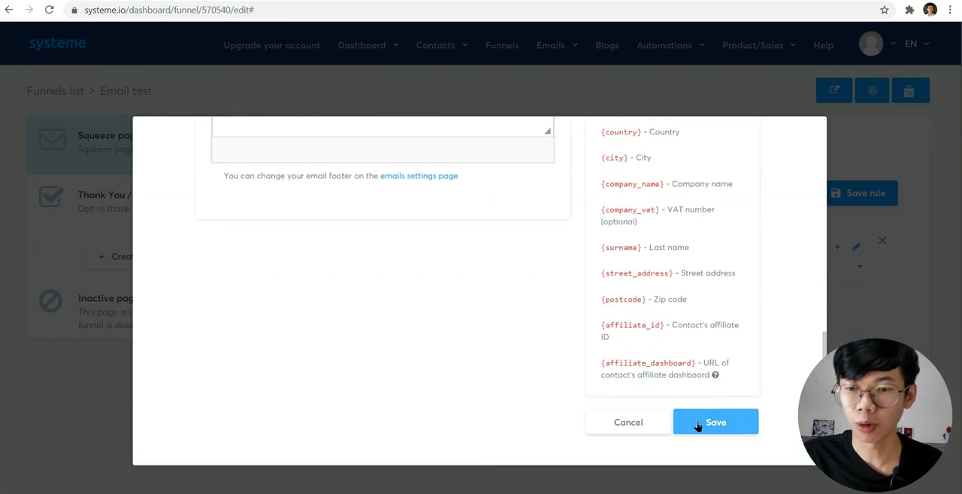
left_click(715, 423)
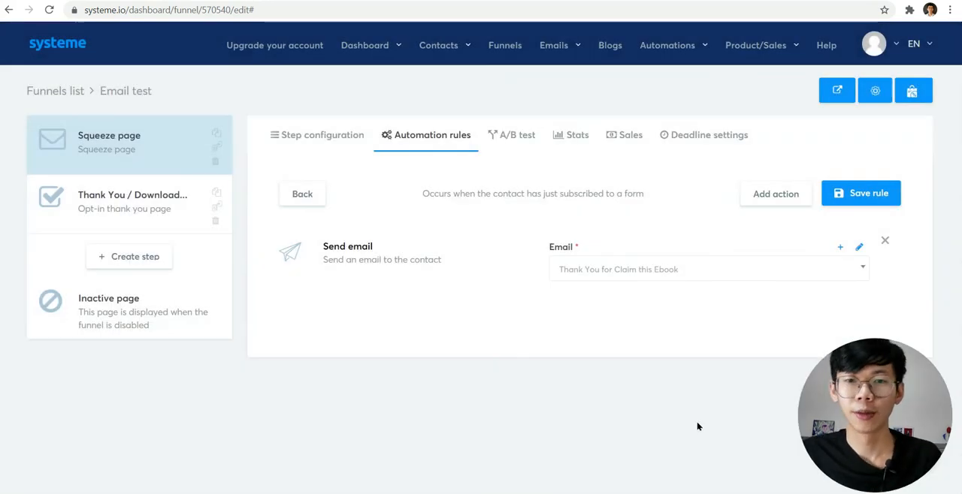
mouse_move(675, 317)
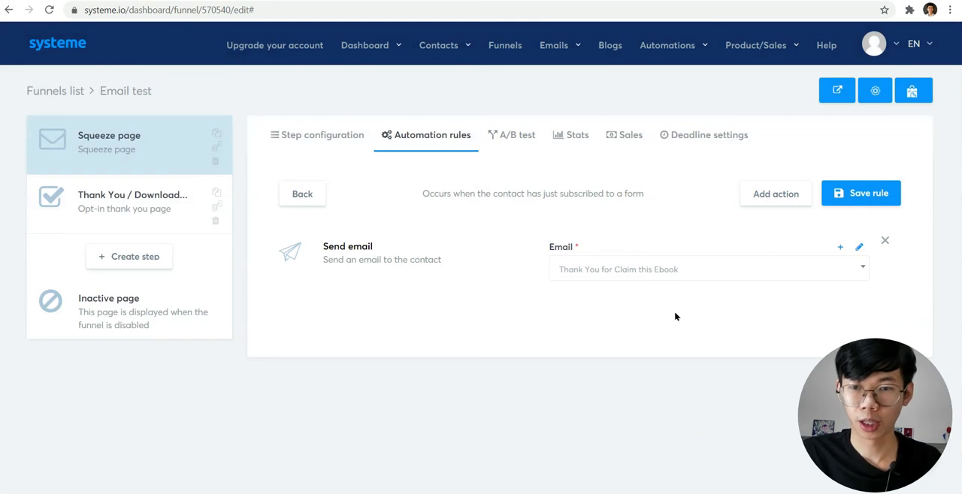
mouse_move(694, 233)
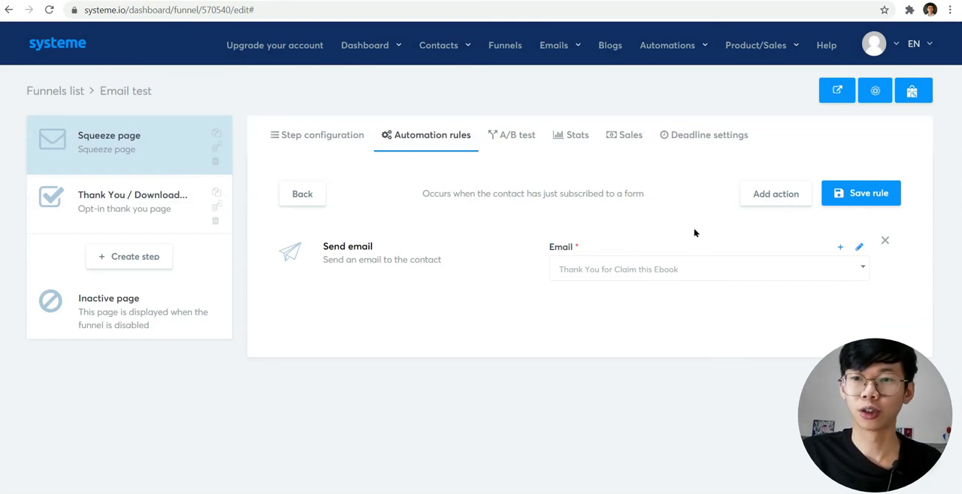
mouse_move(784, 311)
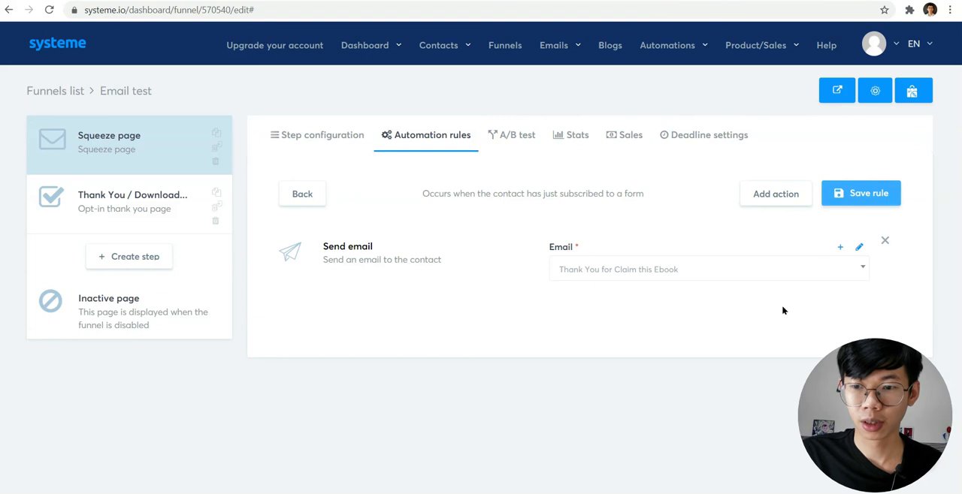
- Save the Send email rule, return to Step configuration, and view the live funnel
left_click(860, 193)
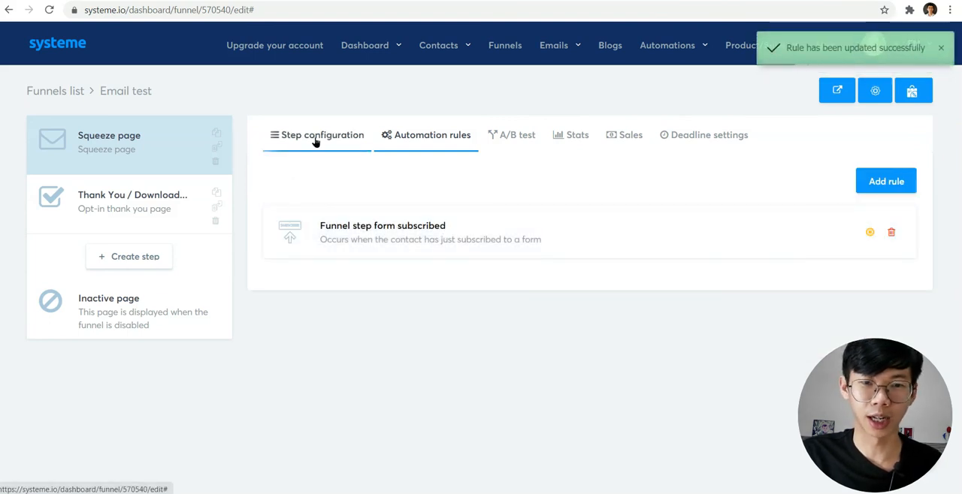
left_click(317, 134)
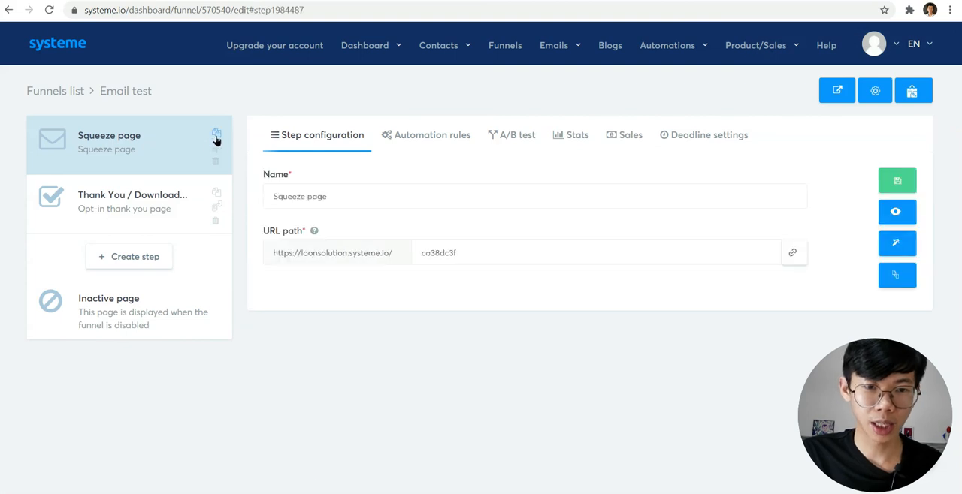
mouse_move(210, 154)
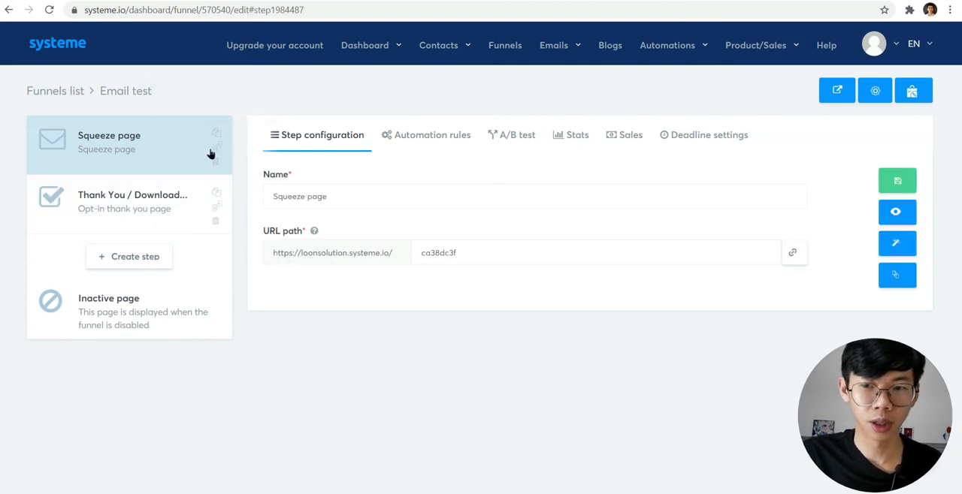
mouse_move(836, 90)
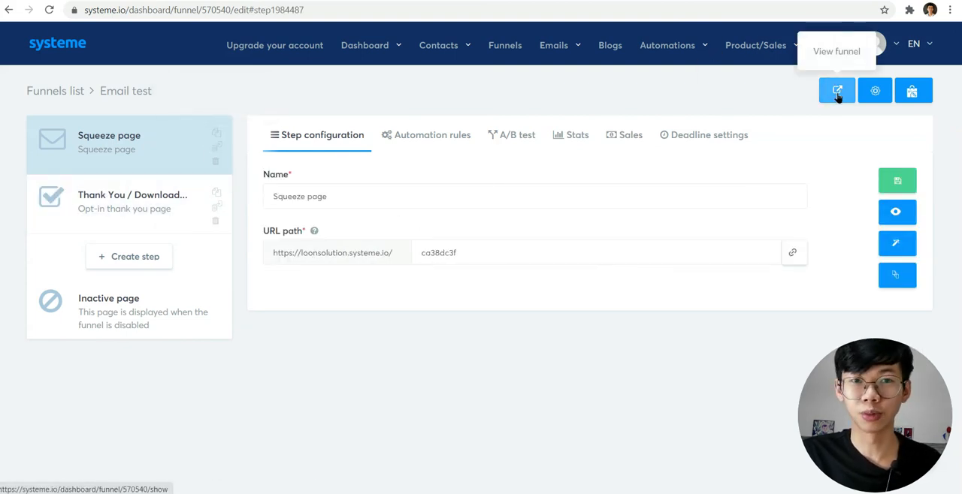
left_click(836, 90)
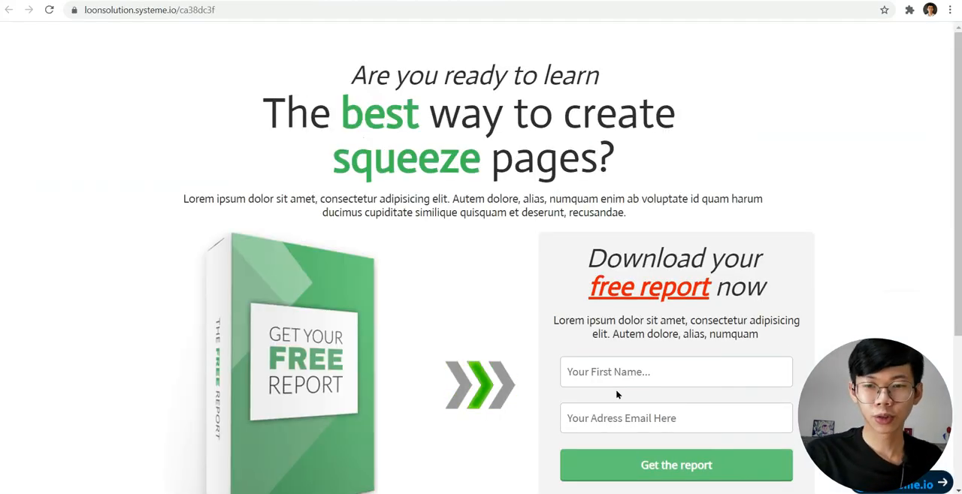
- Submit the opt-in form with first name 'Loon' and a gmail.com address
left_click(675, 371)
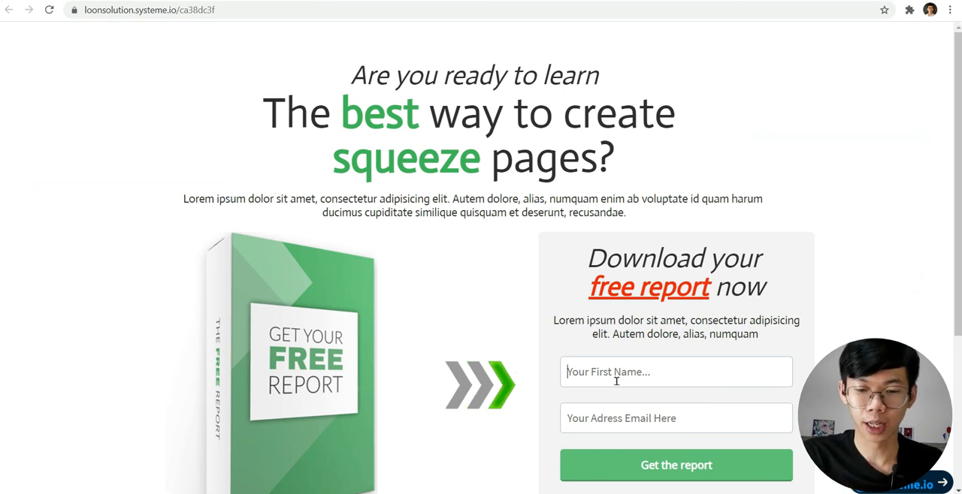
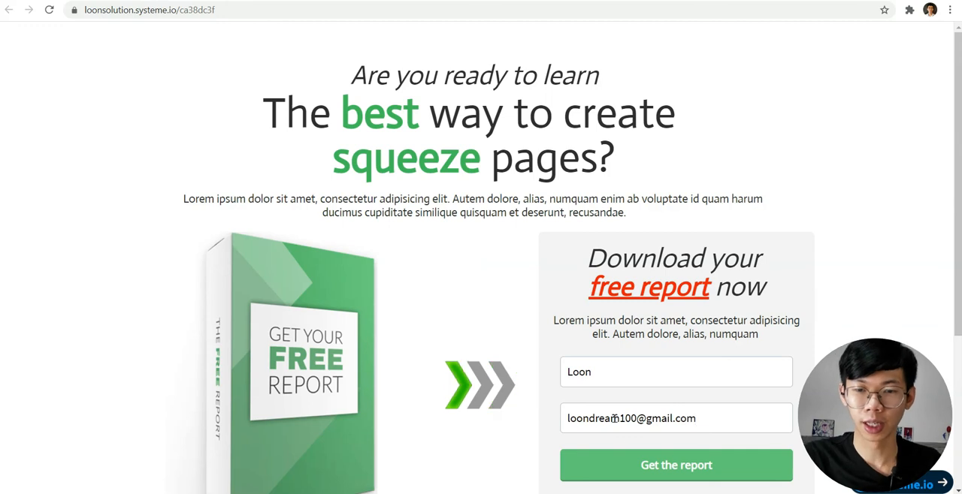
left_click(675, 465)
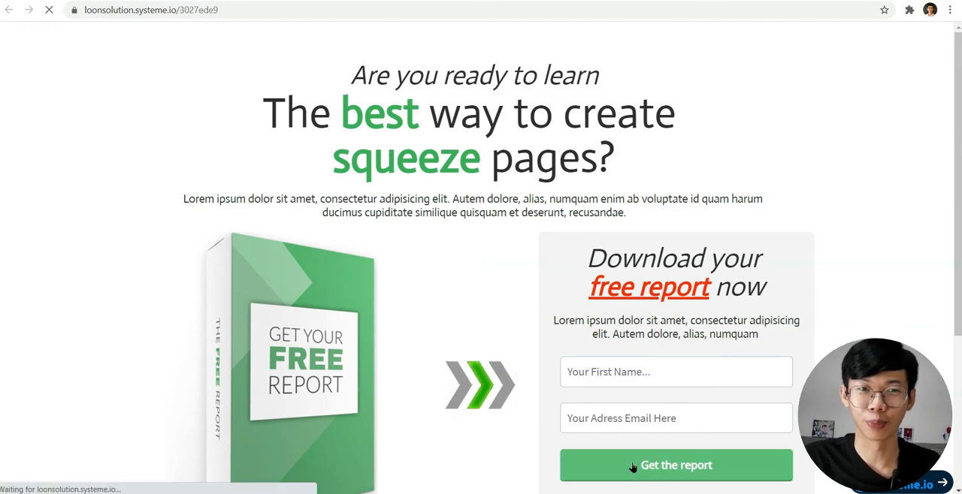
left_click(675, 465)
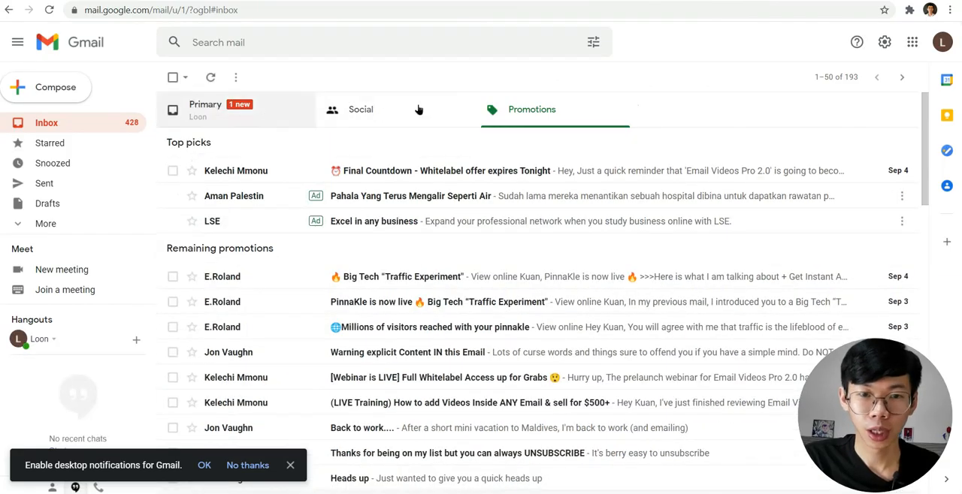
mouse_move(383, 106)
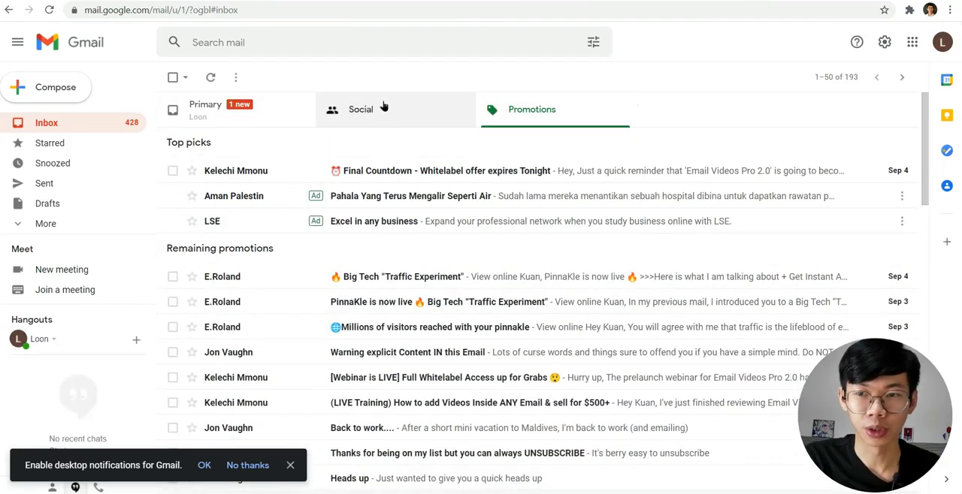
- Open the 'Thank You for Claim this Ebook' email in Gmail's Primary inbox, then return to the thank-you page
left_click(205, 109)
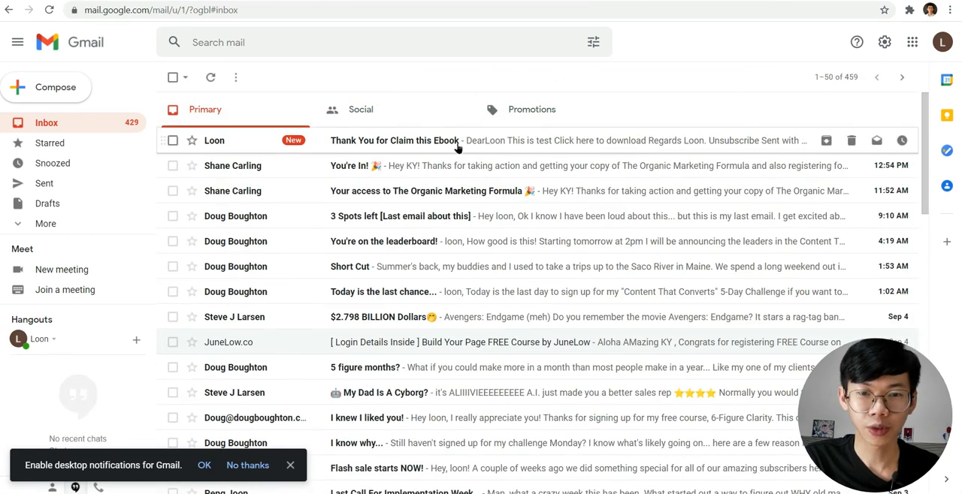
left_click(394, 140)
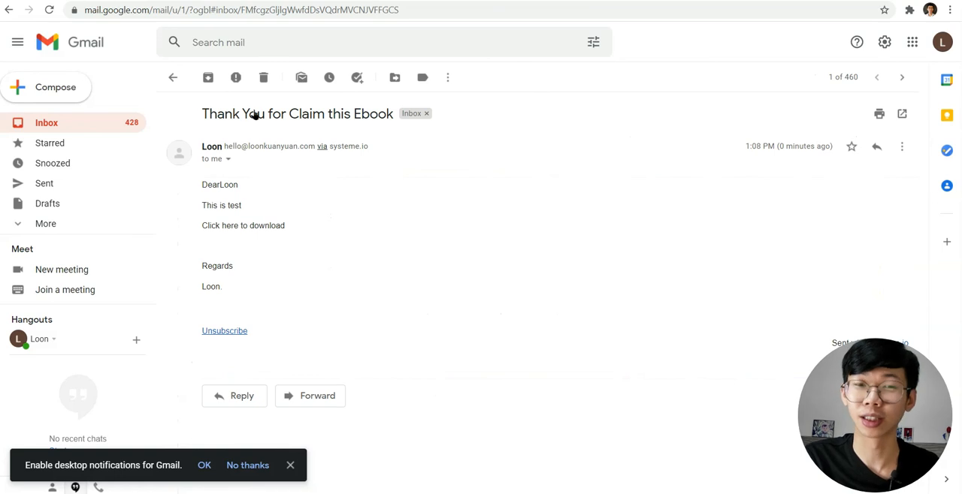
mouse_move(262, 223)
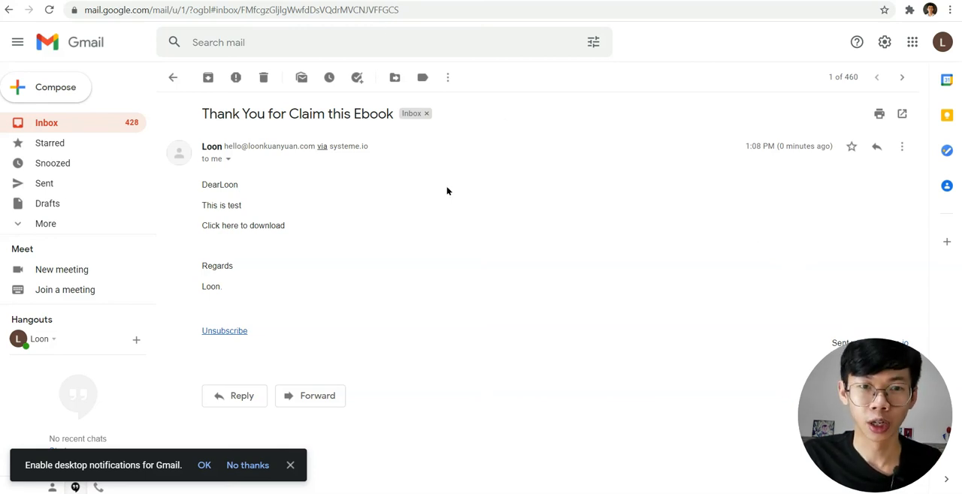
mouse_move(387, 367)
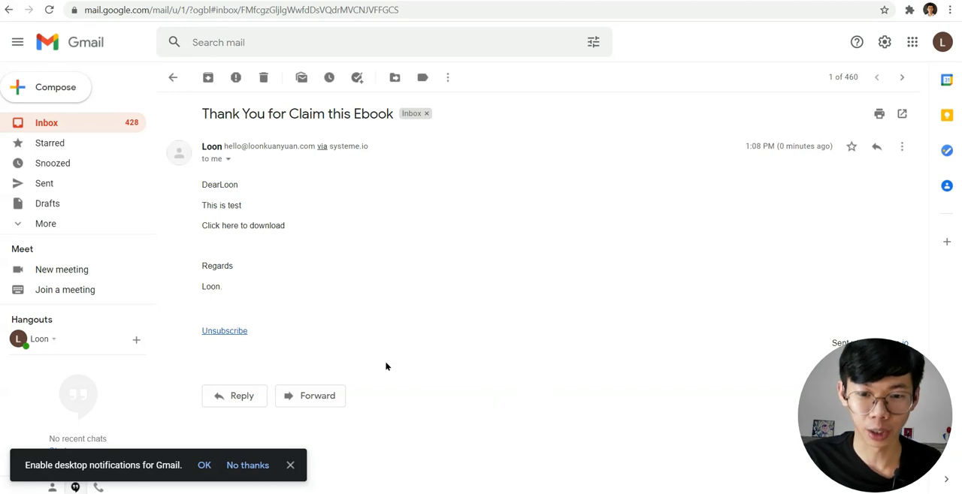
left_click(243, 225)
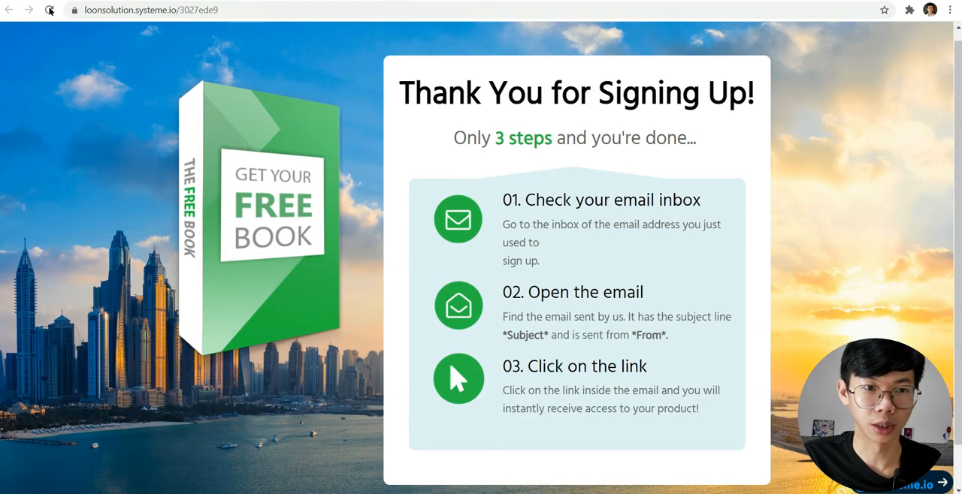
left_click(50, 10)
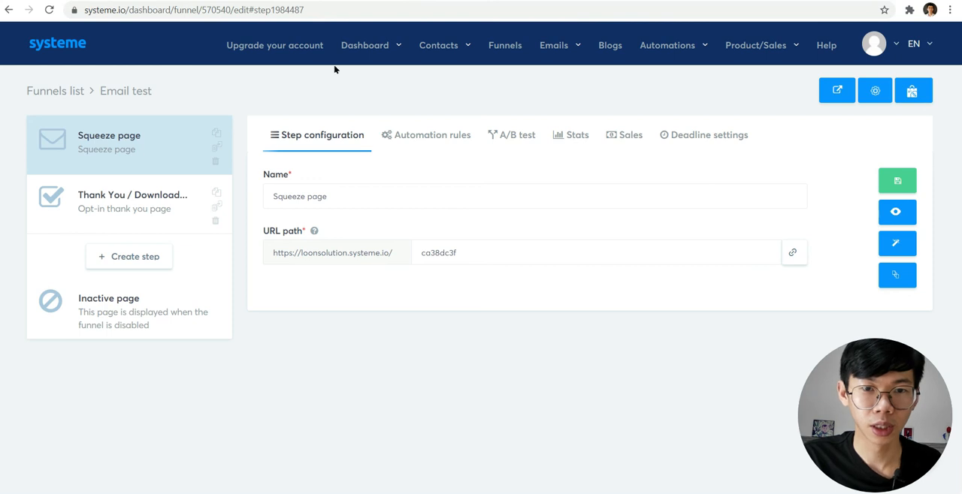
left_click(436, 74)
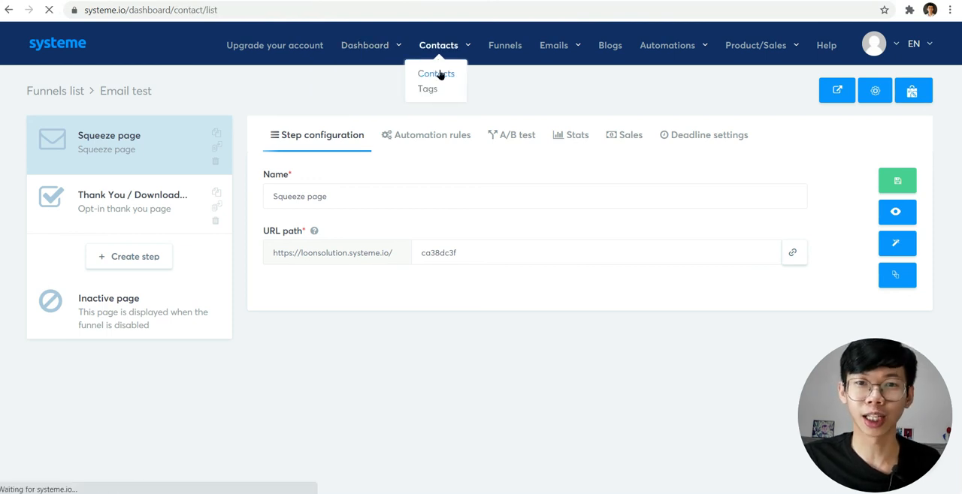
left_click(436, 73)
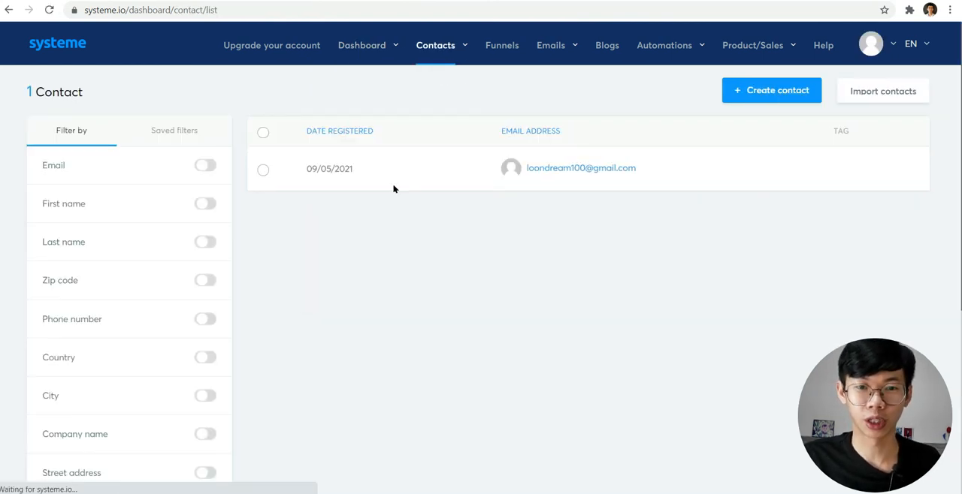